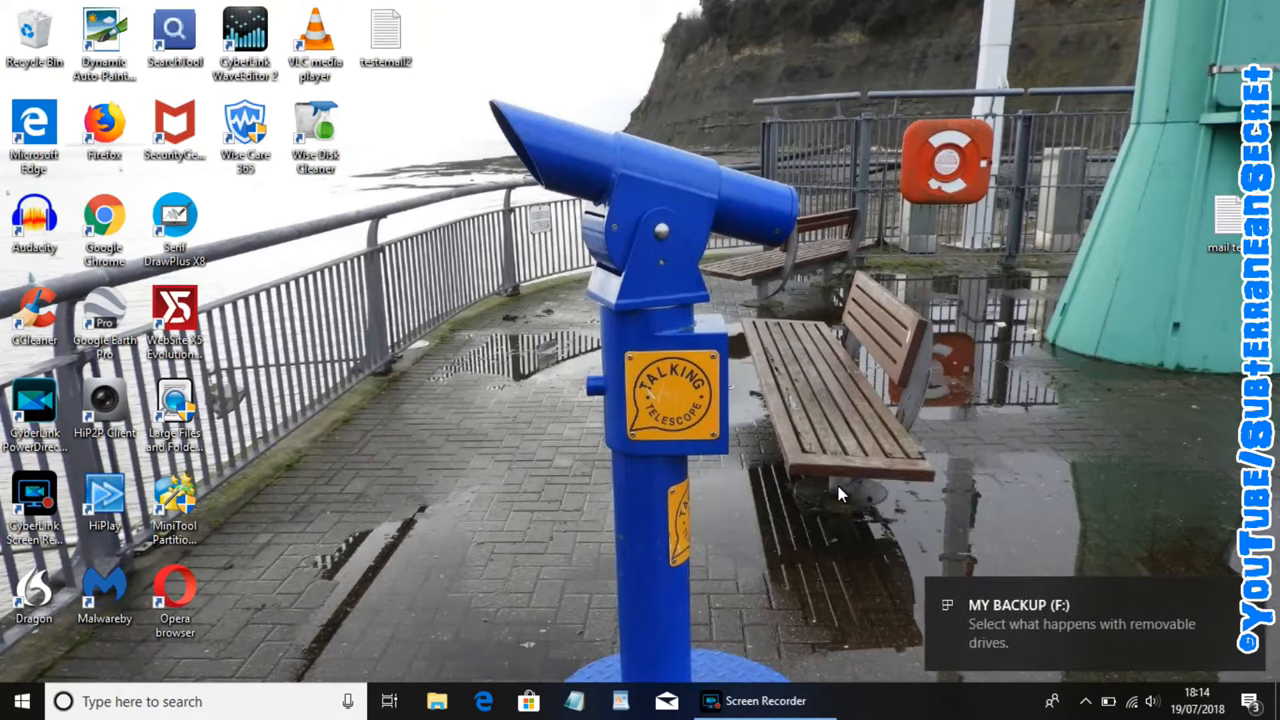
mouse_move(1042, 644)
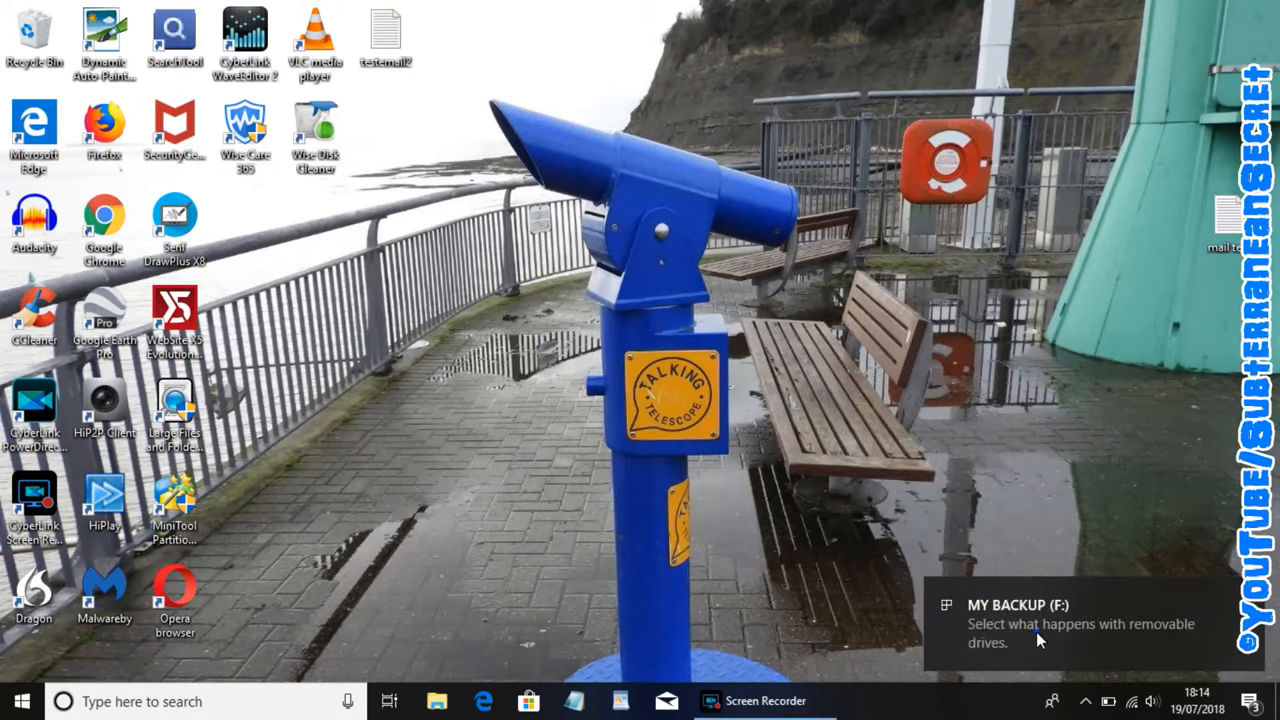
View the empty MY BACKUP drive from the AutoPlay prompt and close its window
click(1070, 624)
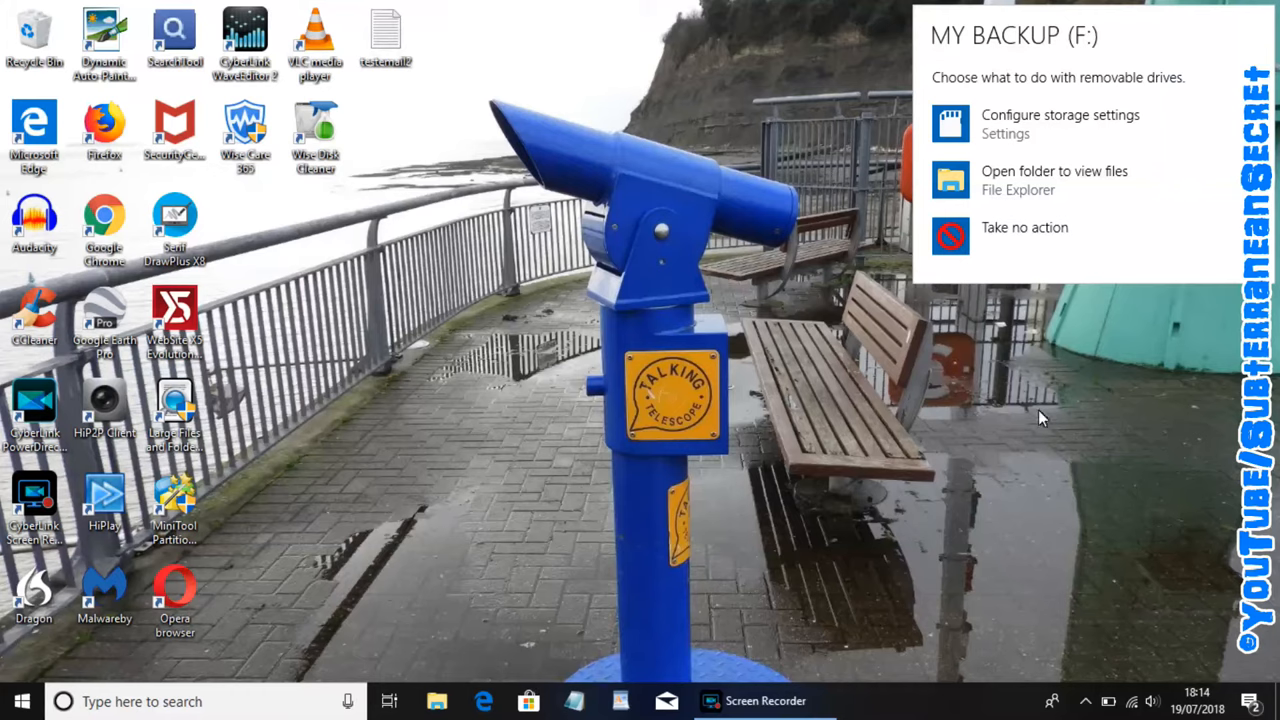
mouse_move(1032, 194)
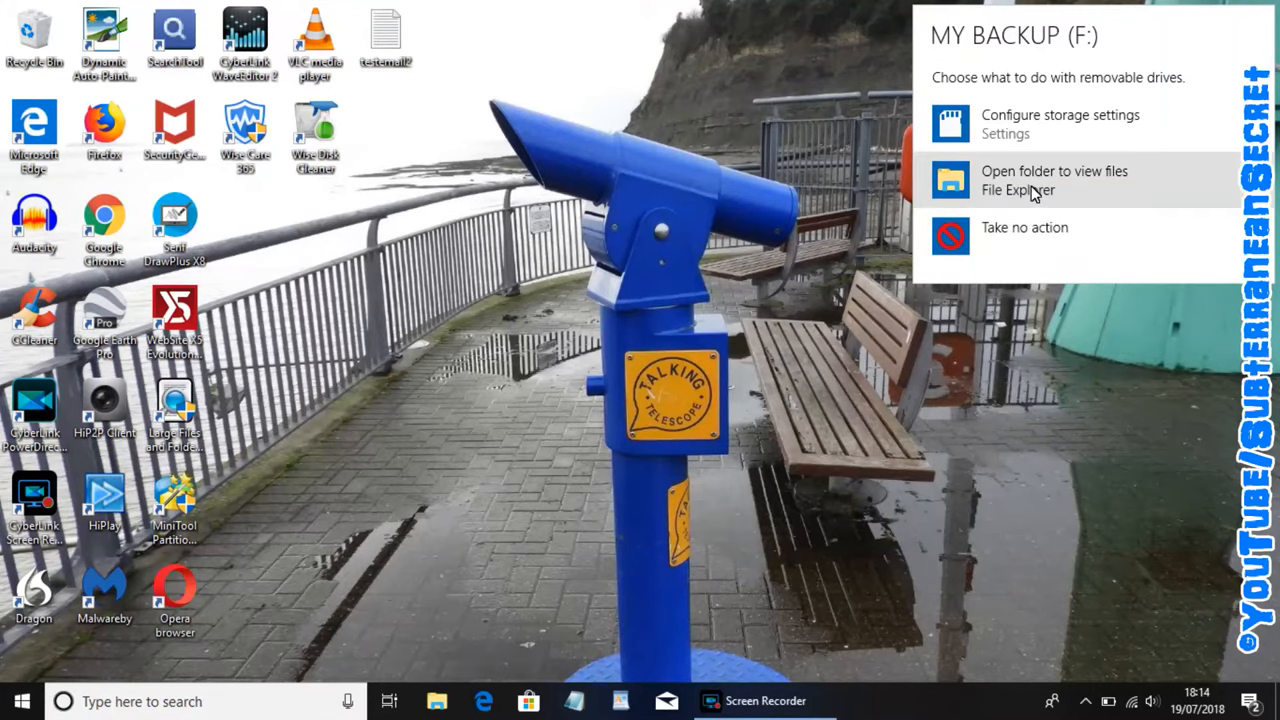
click(1054, 180)
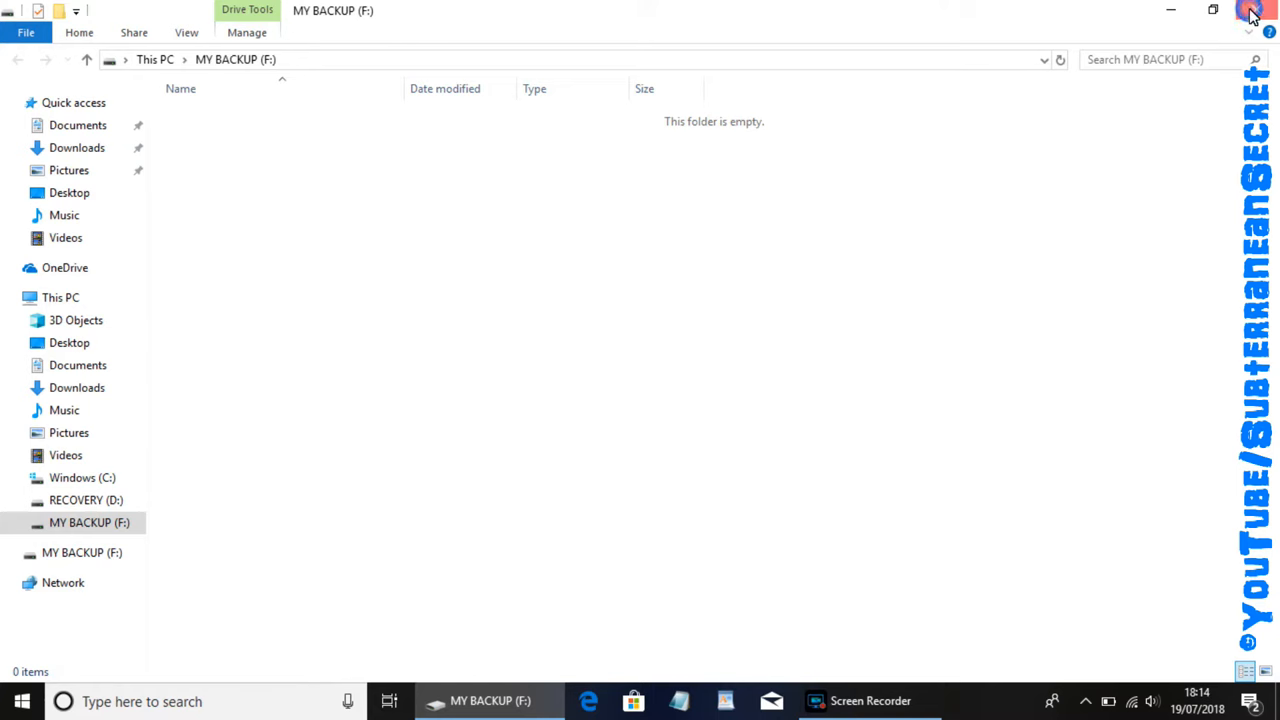
click(1248, 10)
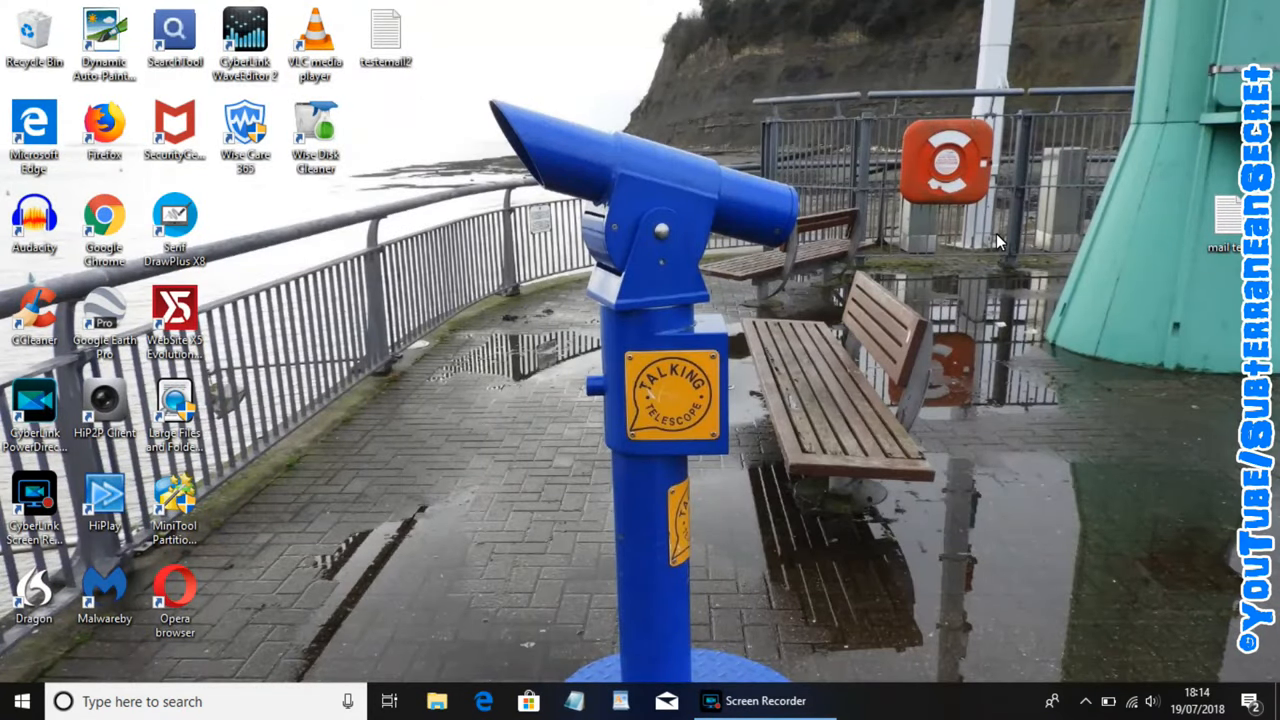
mouse_move(940, 298)
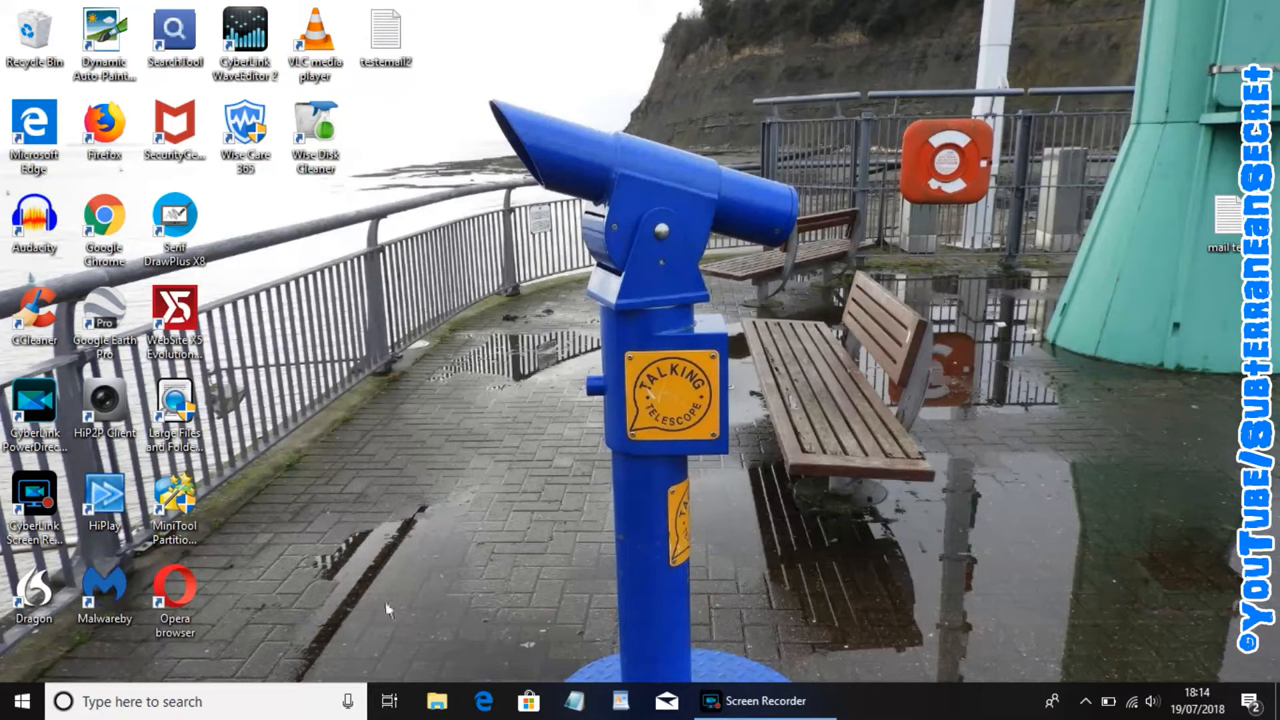
Launch File Explorer from the taskbar and close it again
click(434, 702)
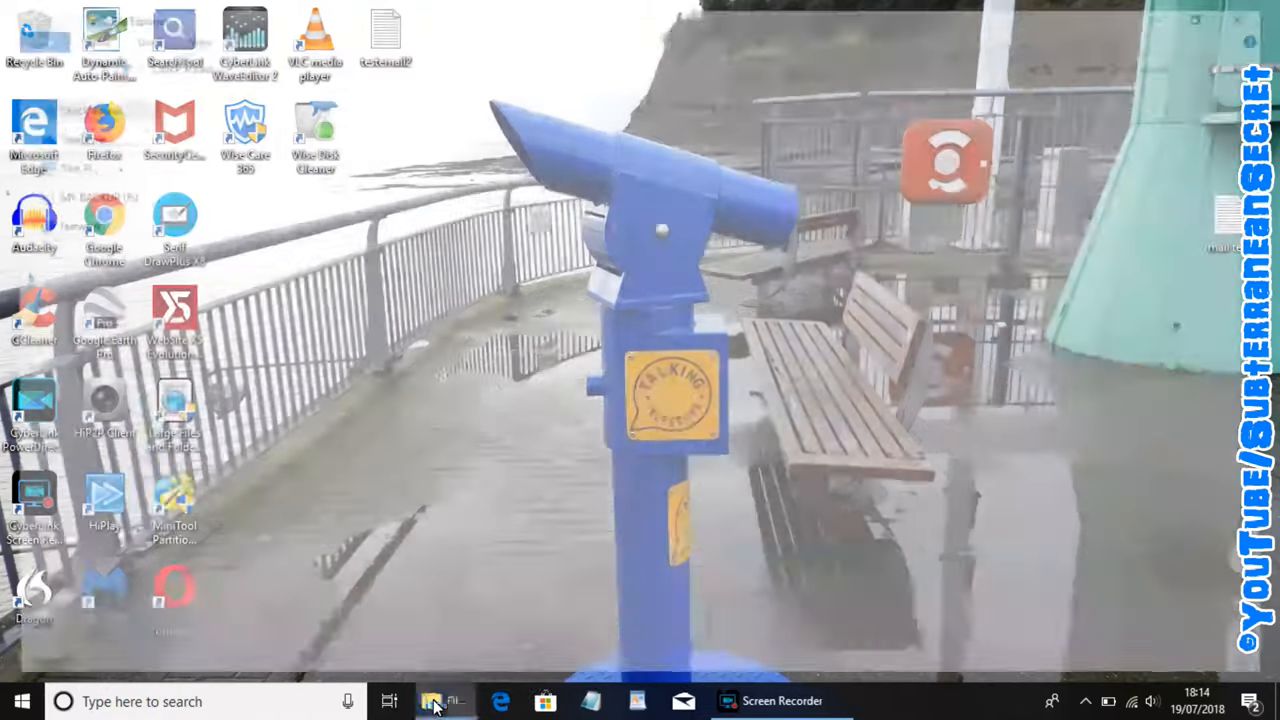
click(428, 700)
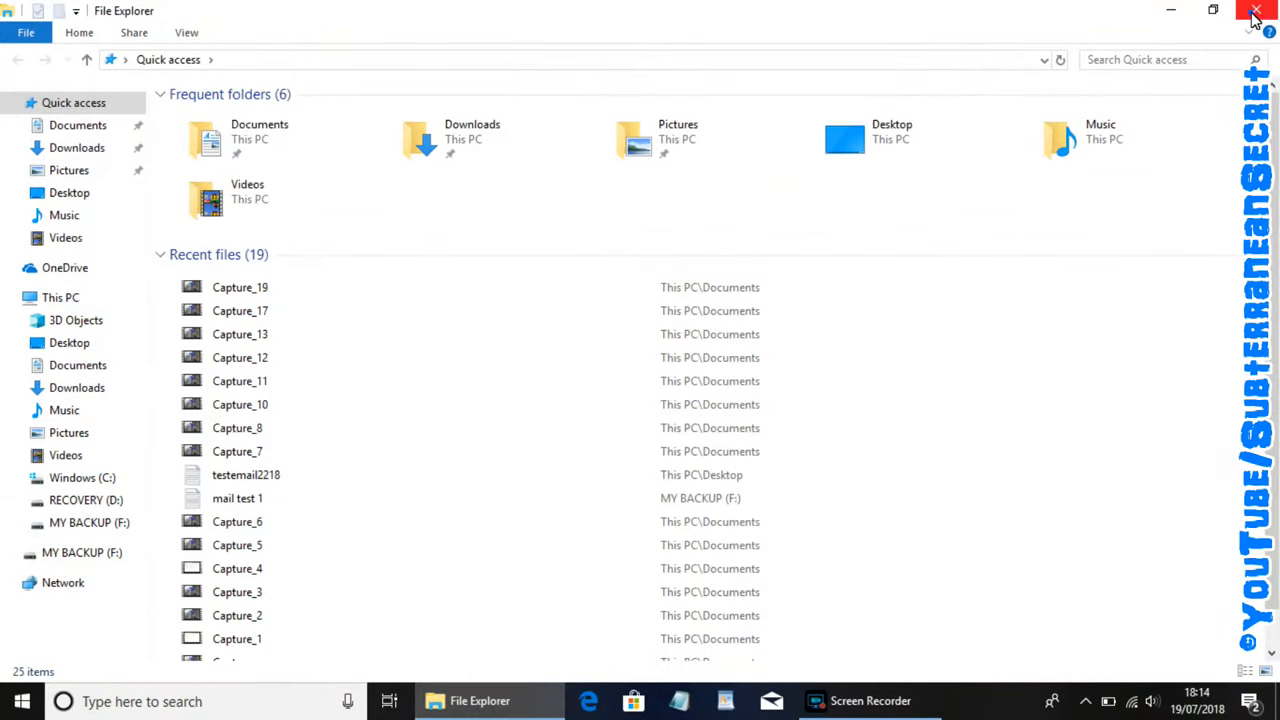
click(1256, 10)
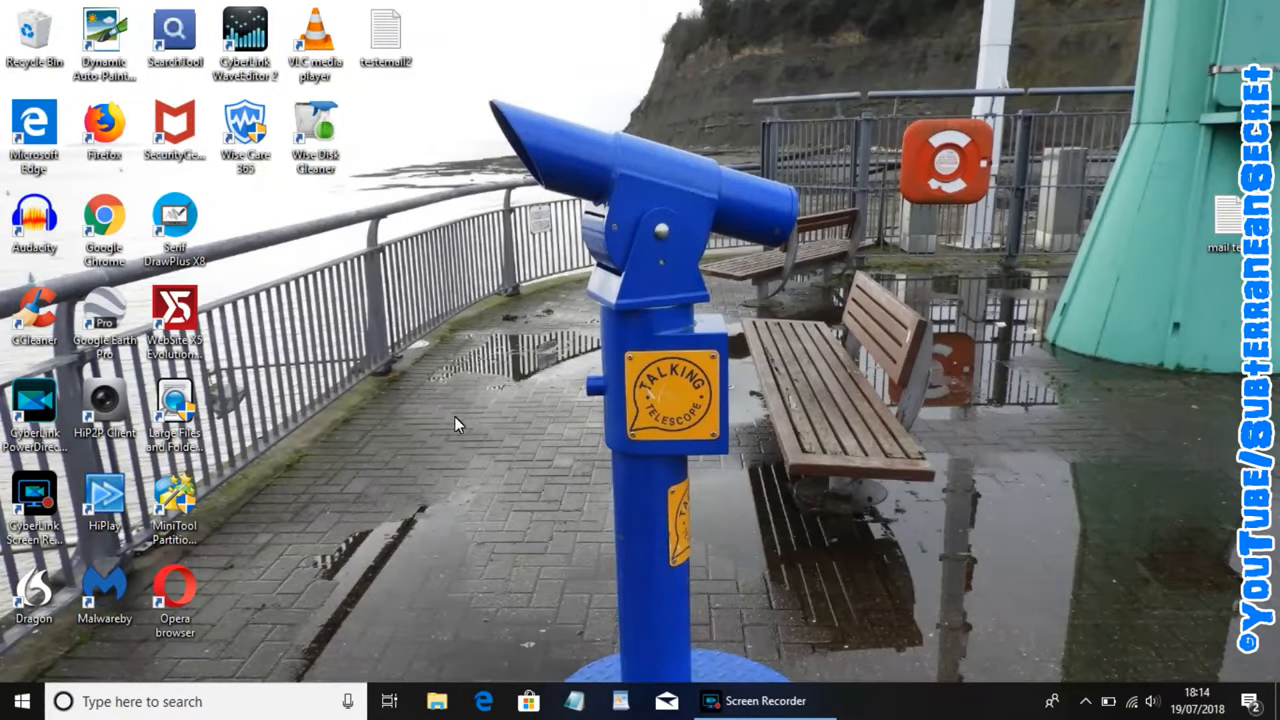
mouse_move(280, 464)
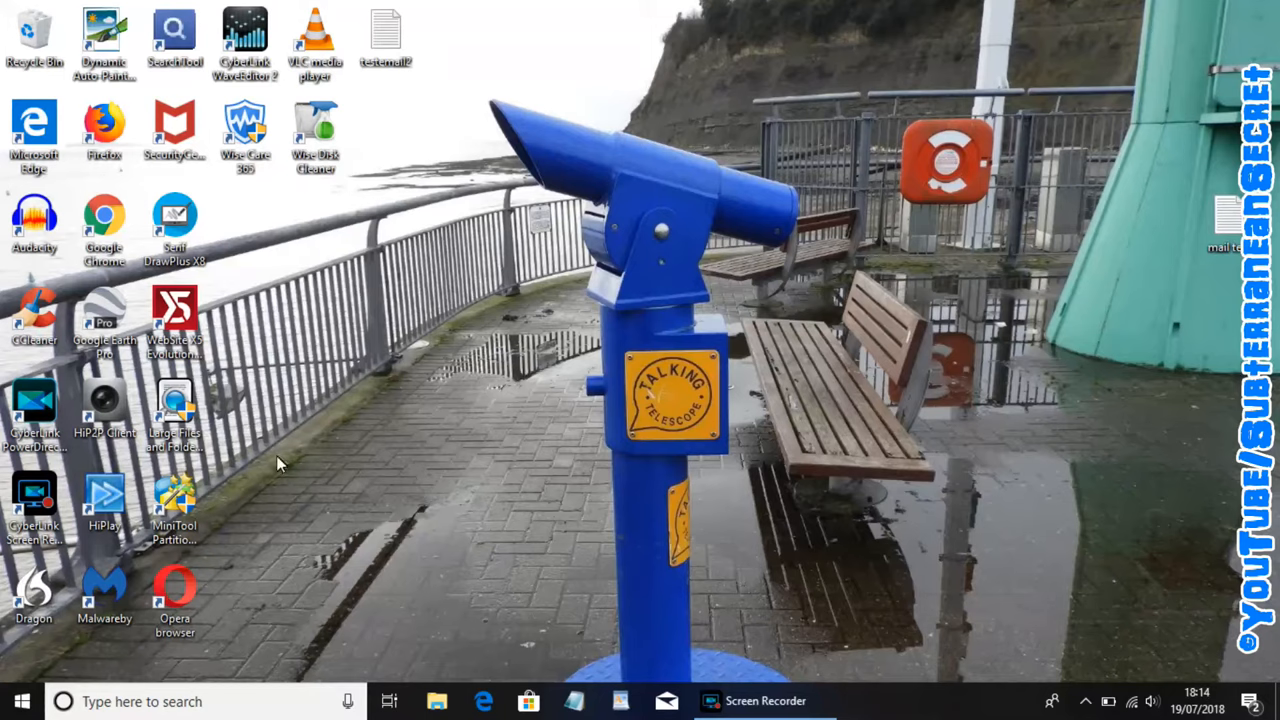
Reach the Windows System group in the Start menu app list and expand it
click(14, 702)
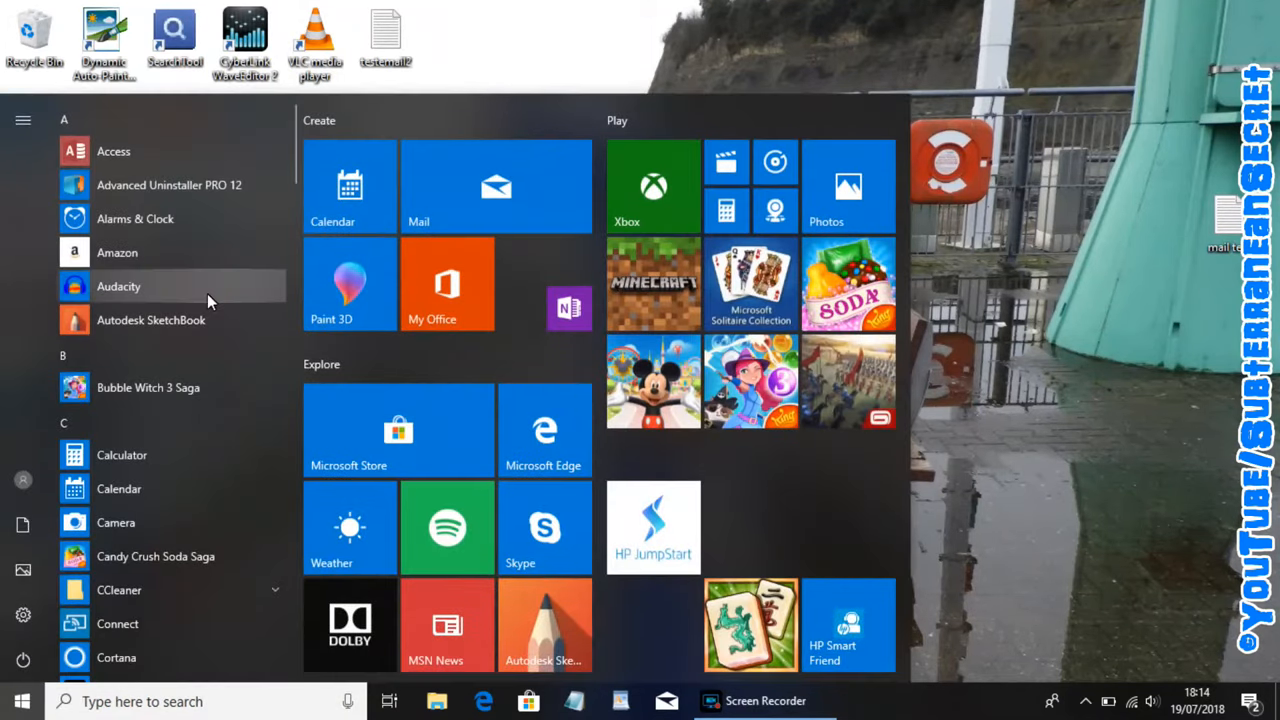
scroll(down, 3)
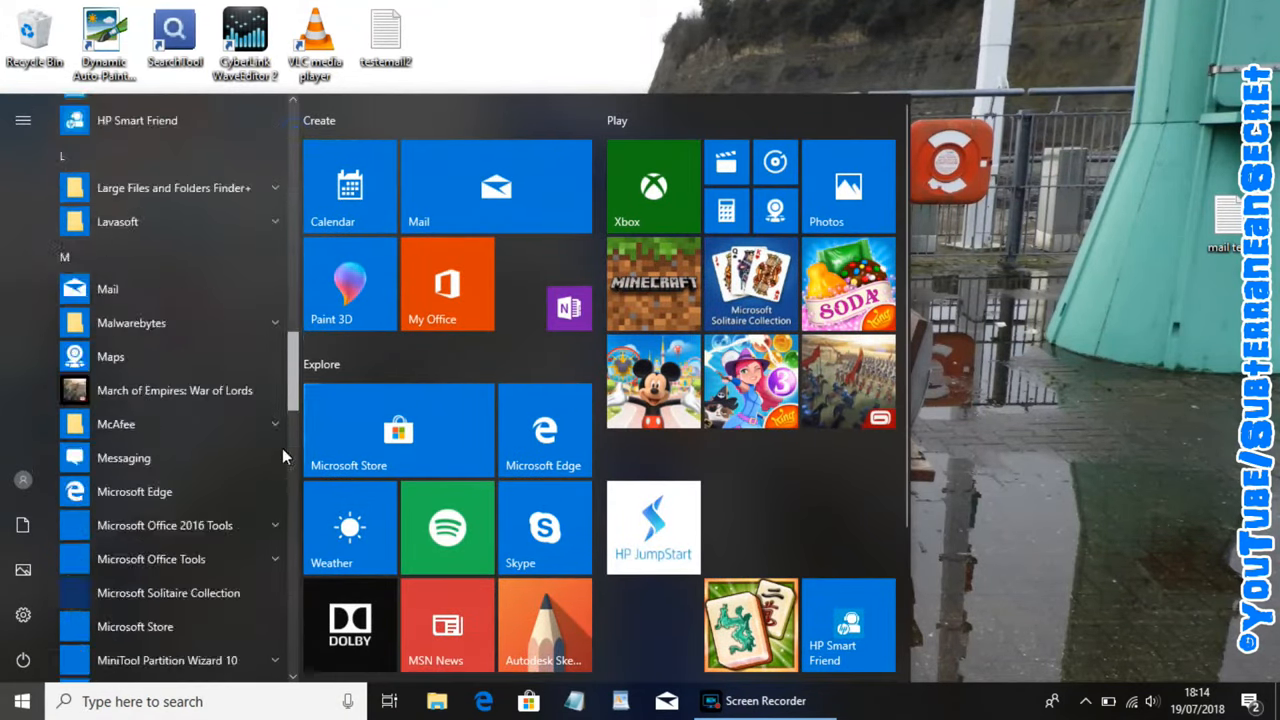
scroll(down, 3)
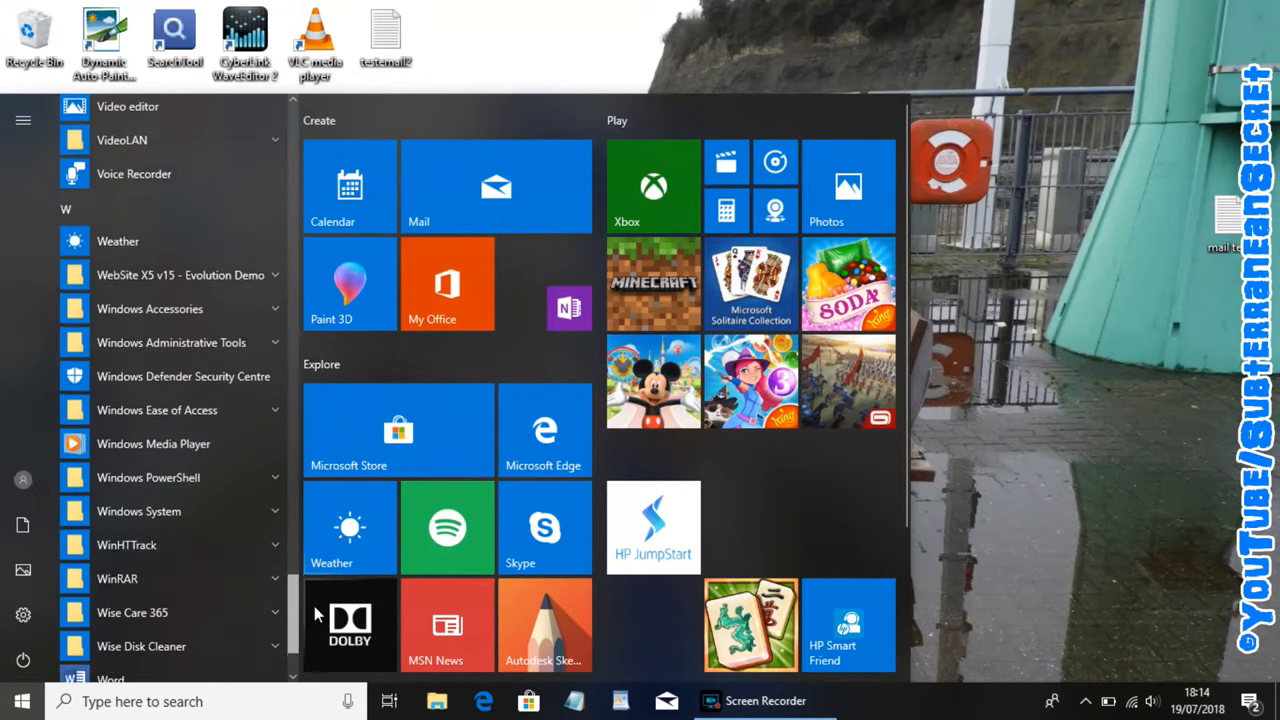
scroll(down, 3)
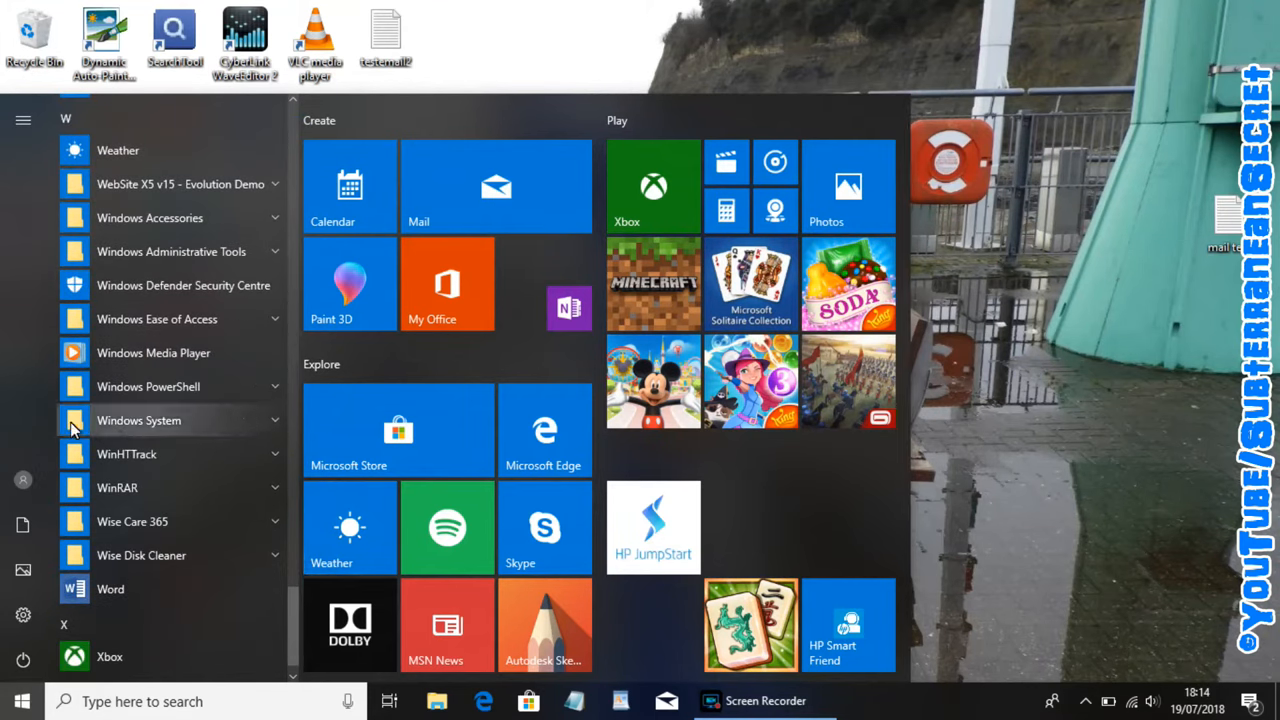
click(140, 420)
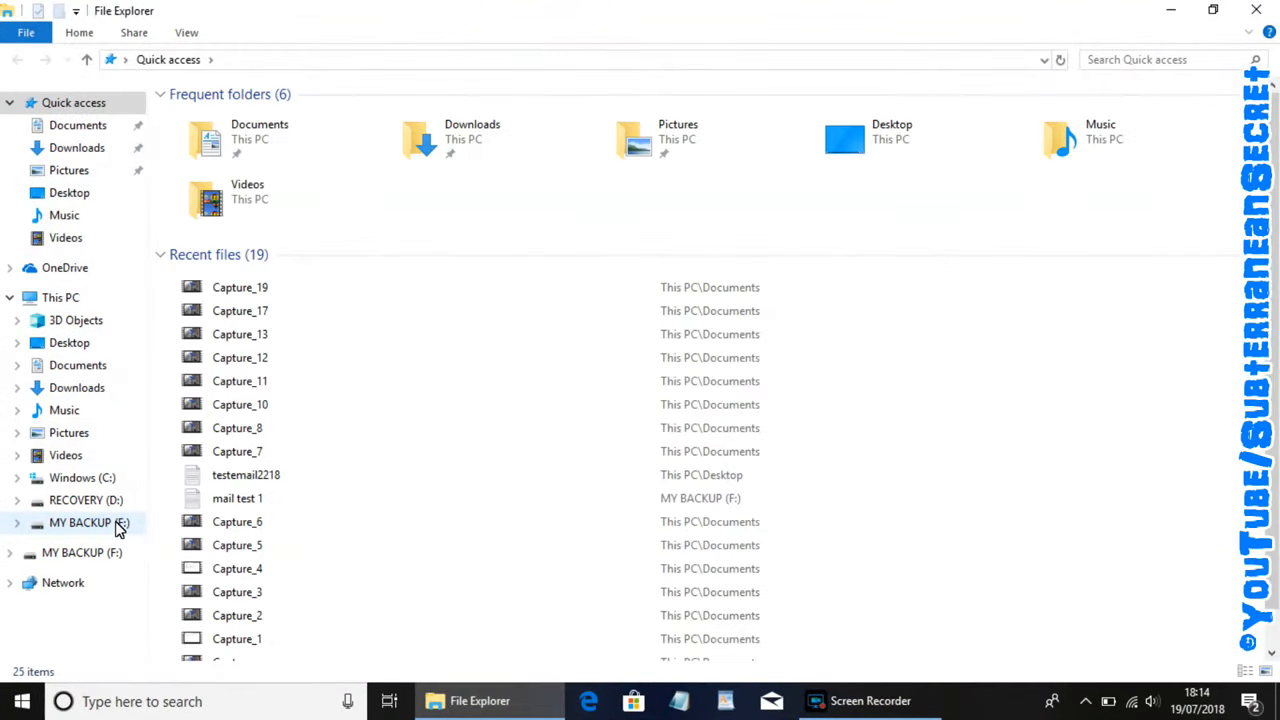
mouse_move(48, 410)
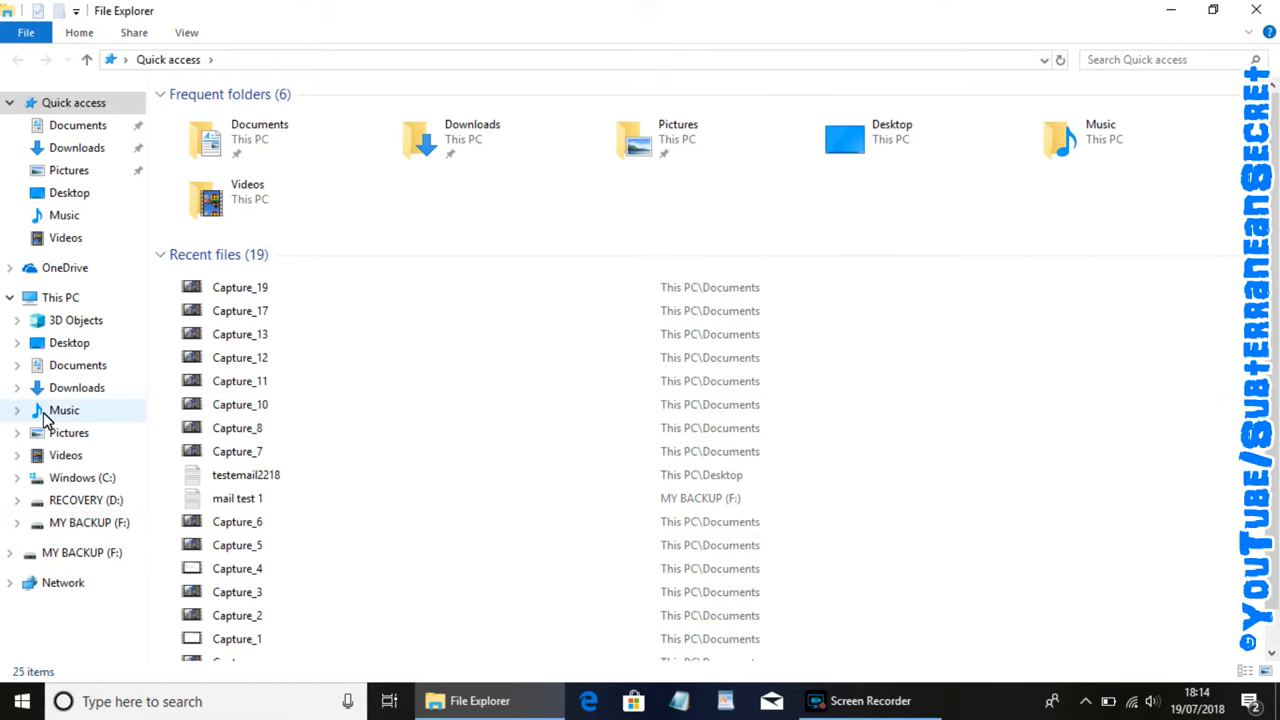
mouse_move(116, 552)
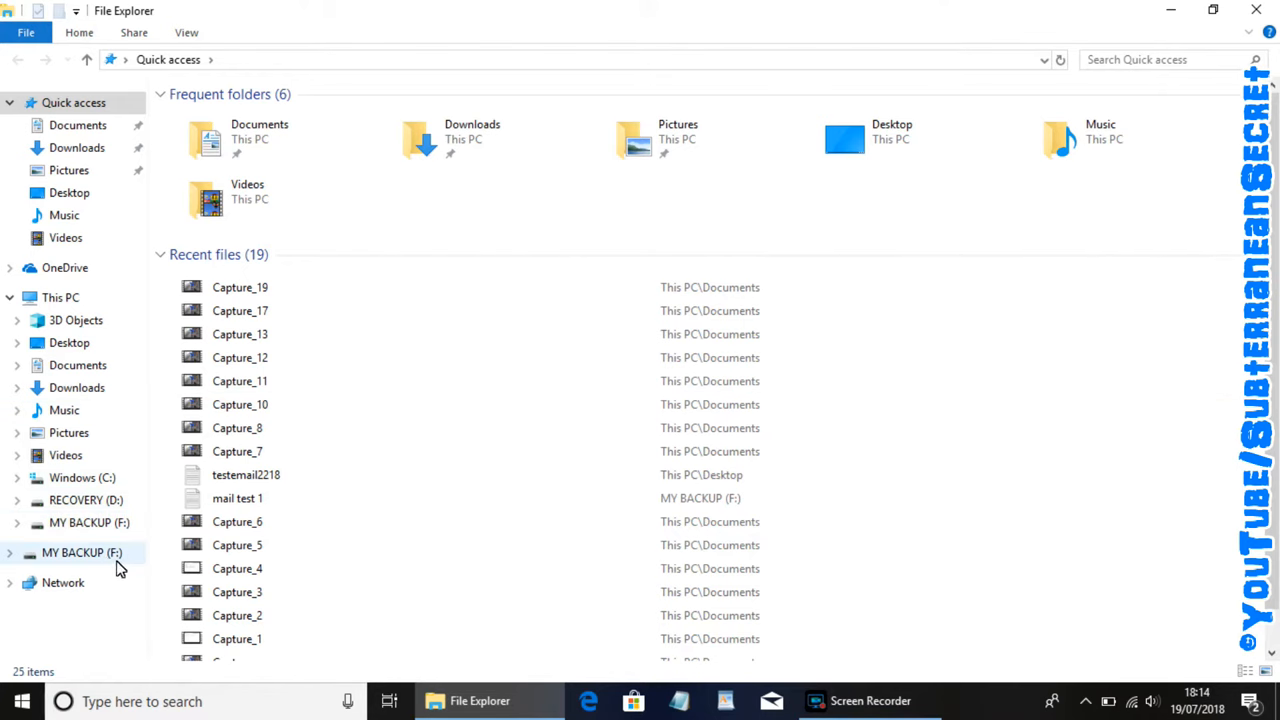
mouse_move(90, 554)
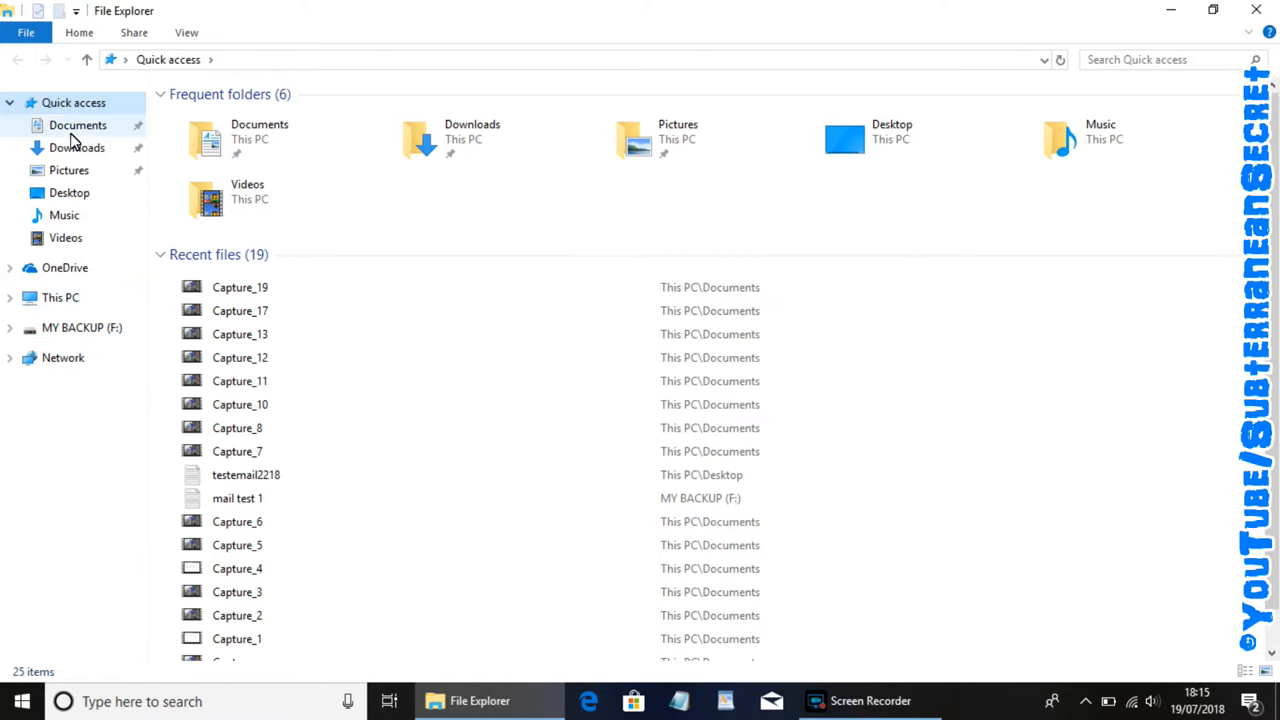
mouse_move(80, 176)
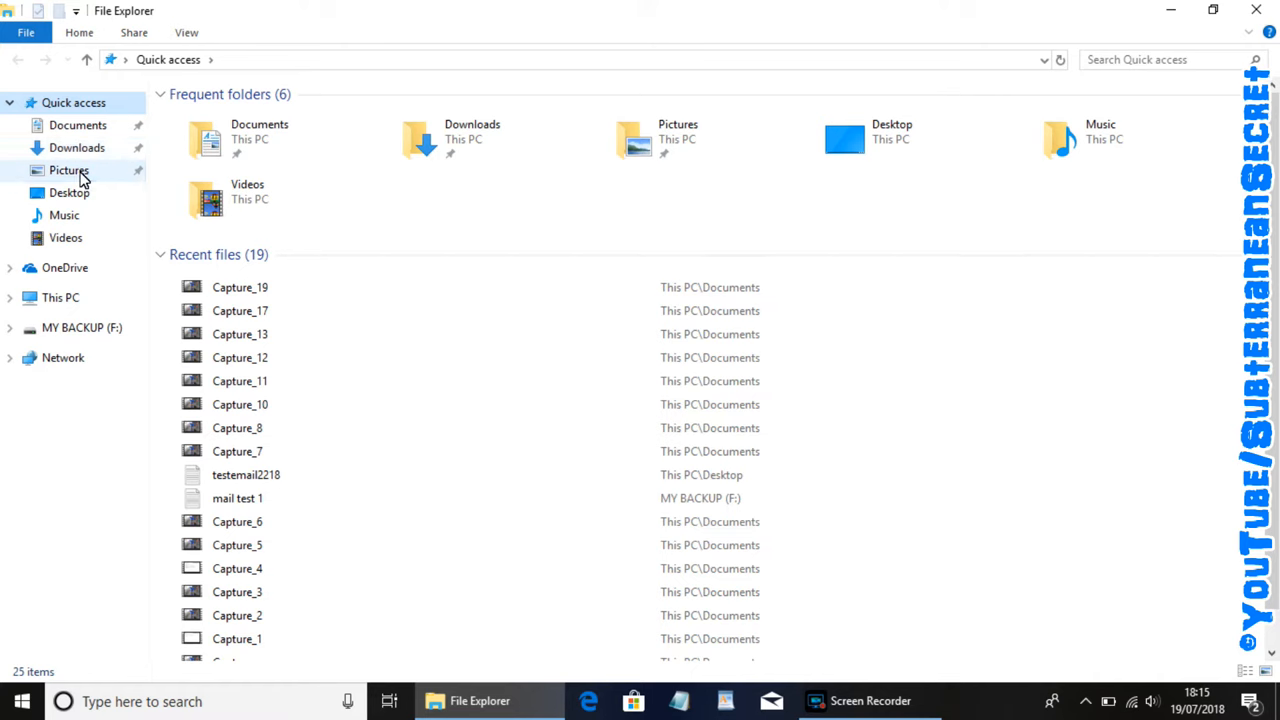
Browse through This PC to Videos and into the Z folder holding Zombieland (2009)
click(76, 124)
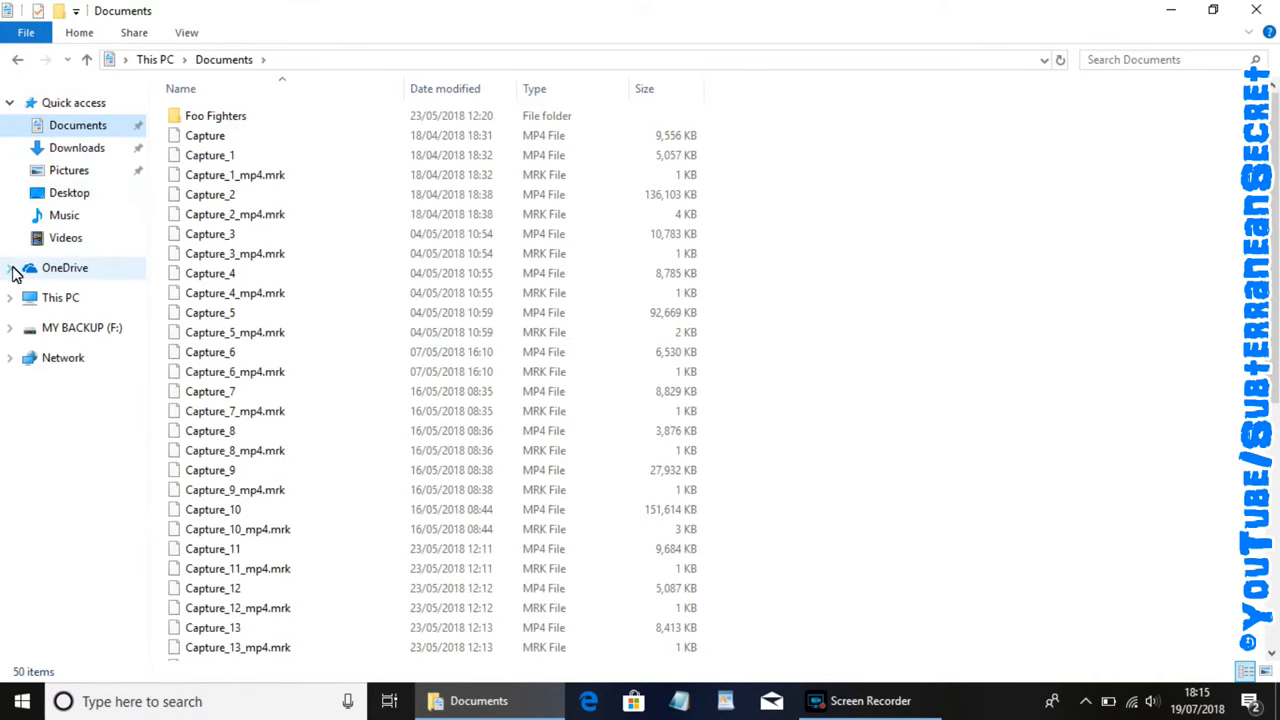
click(10, 296)
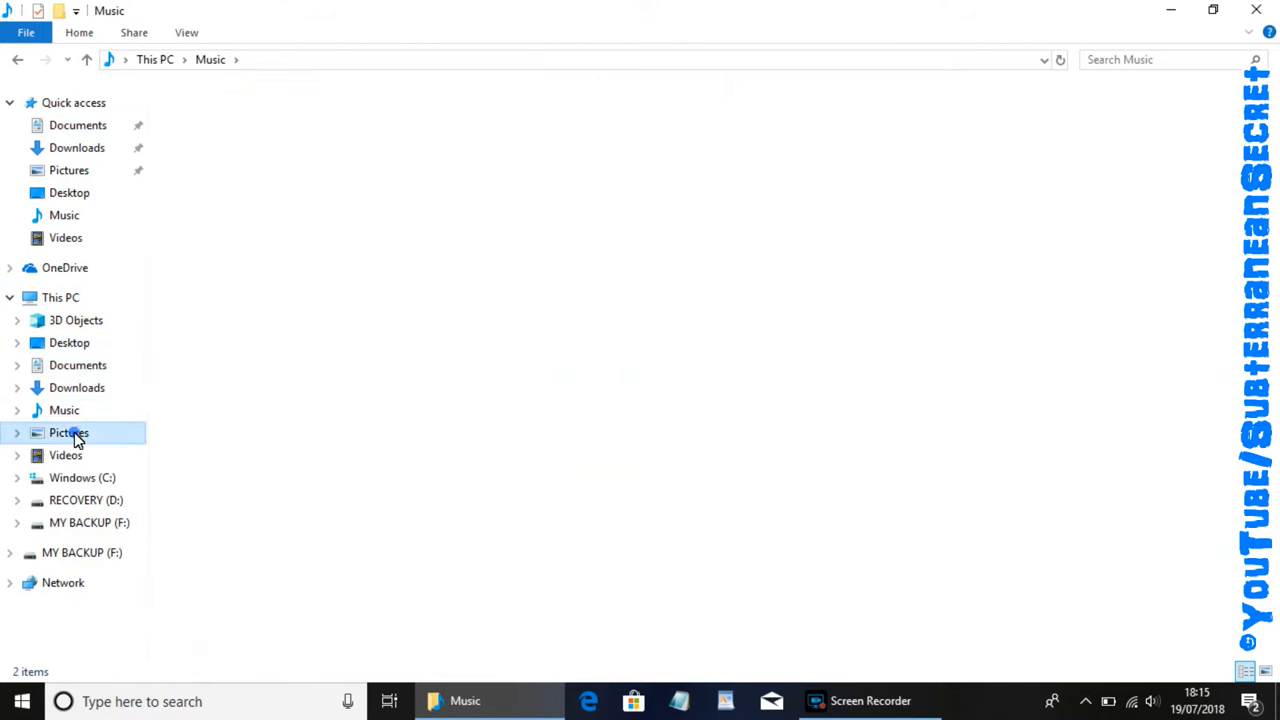
click(64, 456)
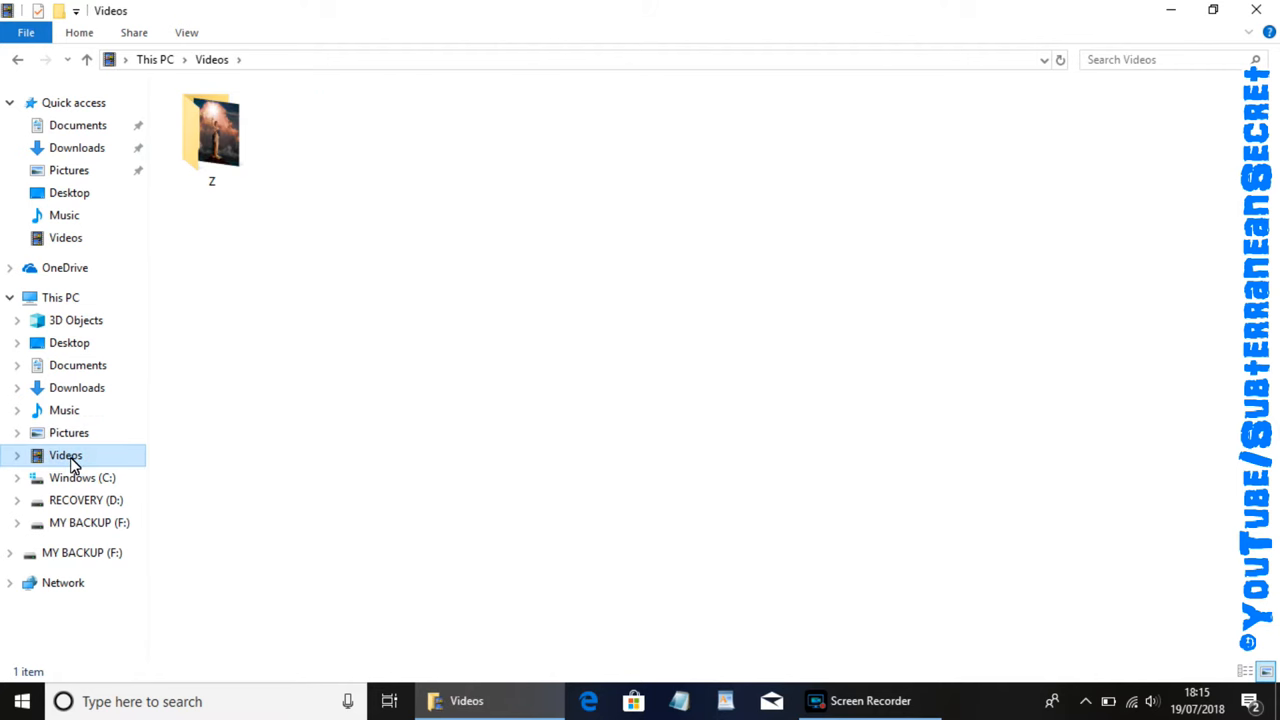
mouse_move(116, 432)
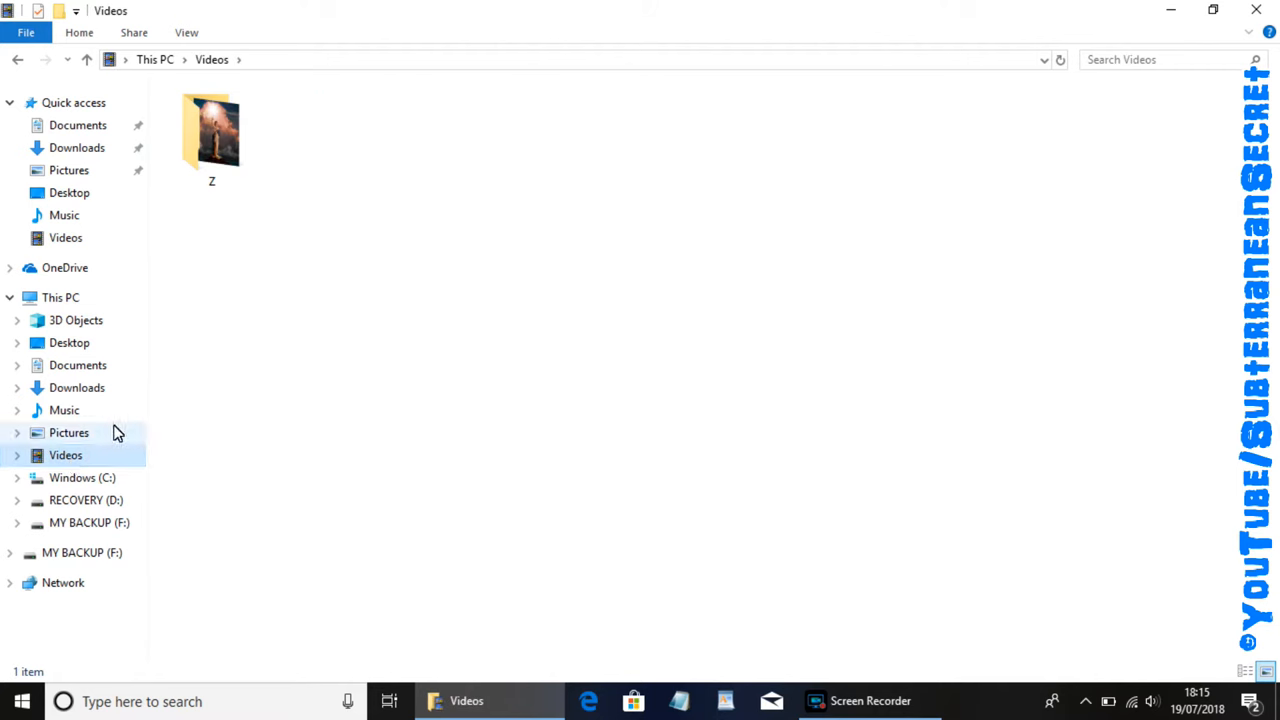
double_click(212, 130)
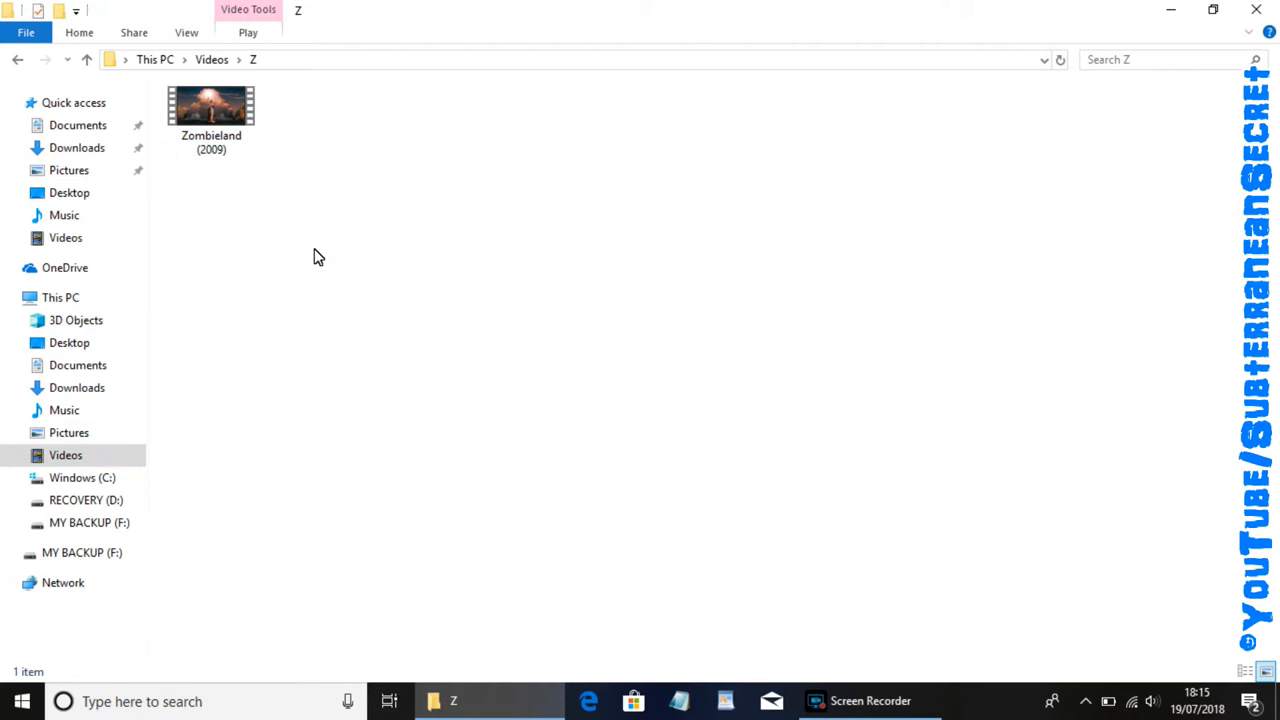
mouse_move(324, 228)
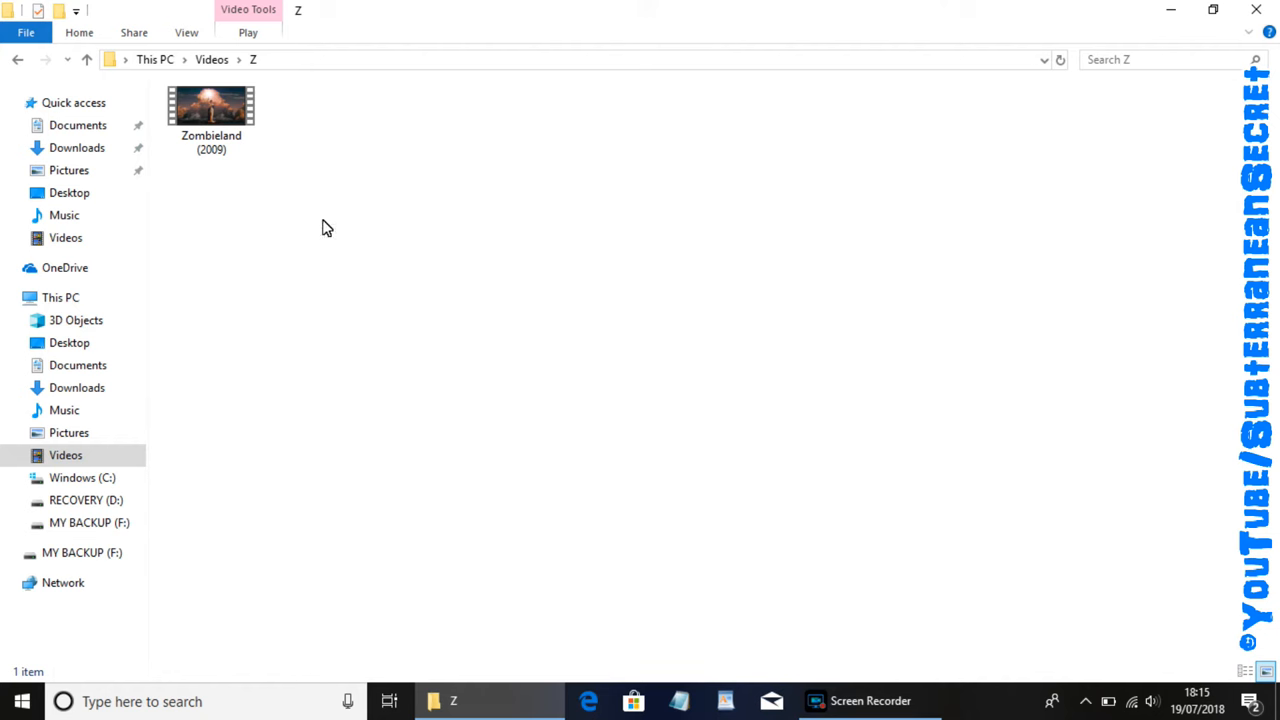
mouse_move(208, 112)
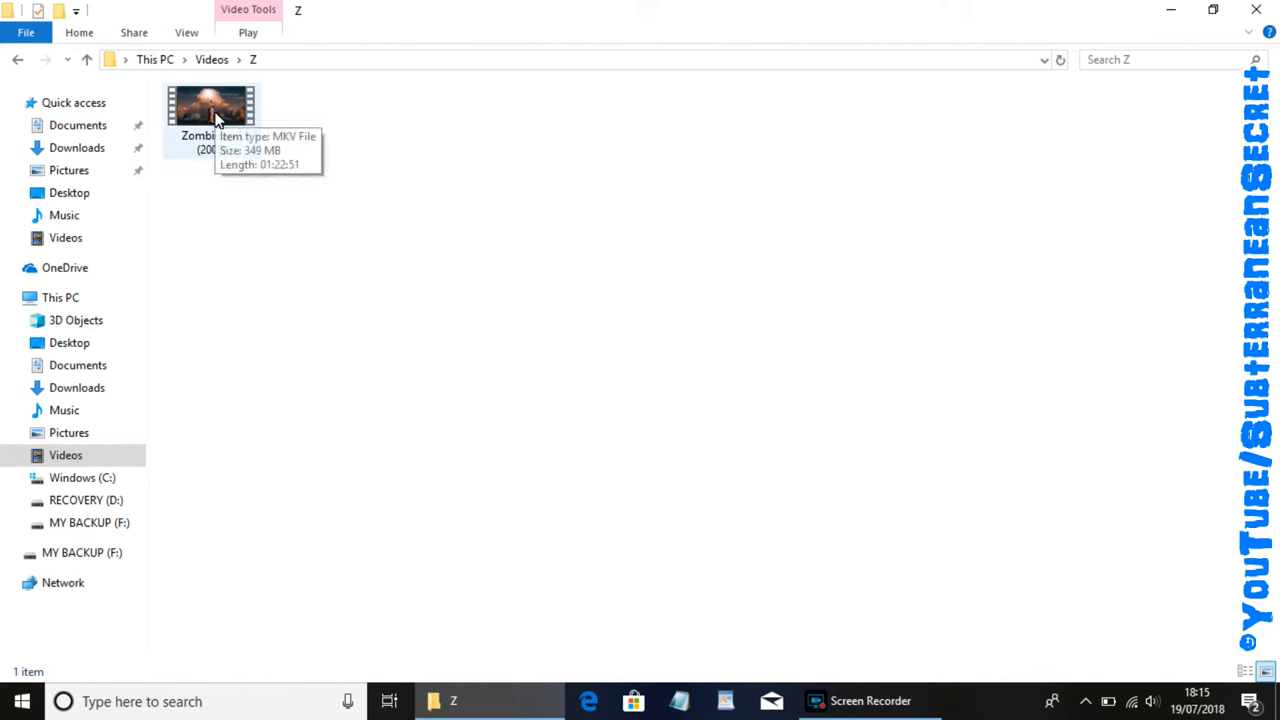
mouse_move(212, 110)
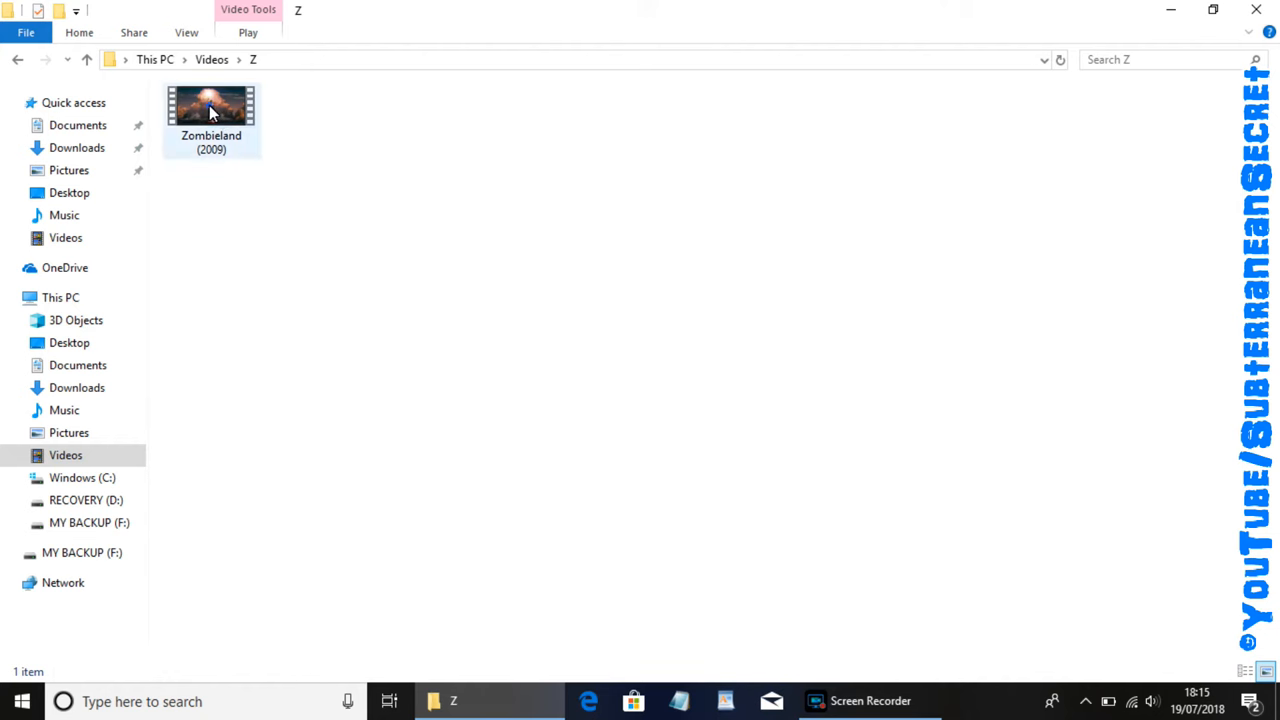
Send the Zombieland (2009) video to MY BACKUP (F:) from its context menu
right_click(212, 110)
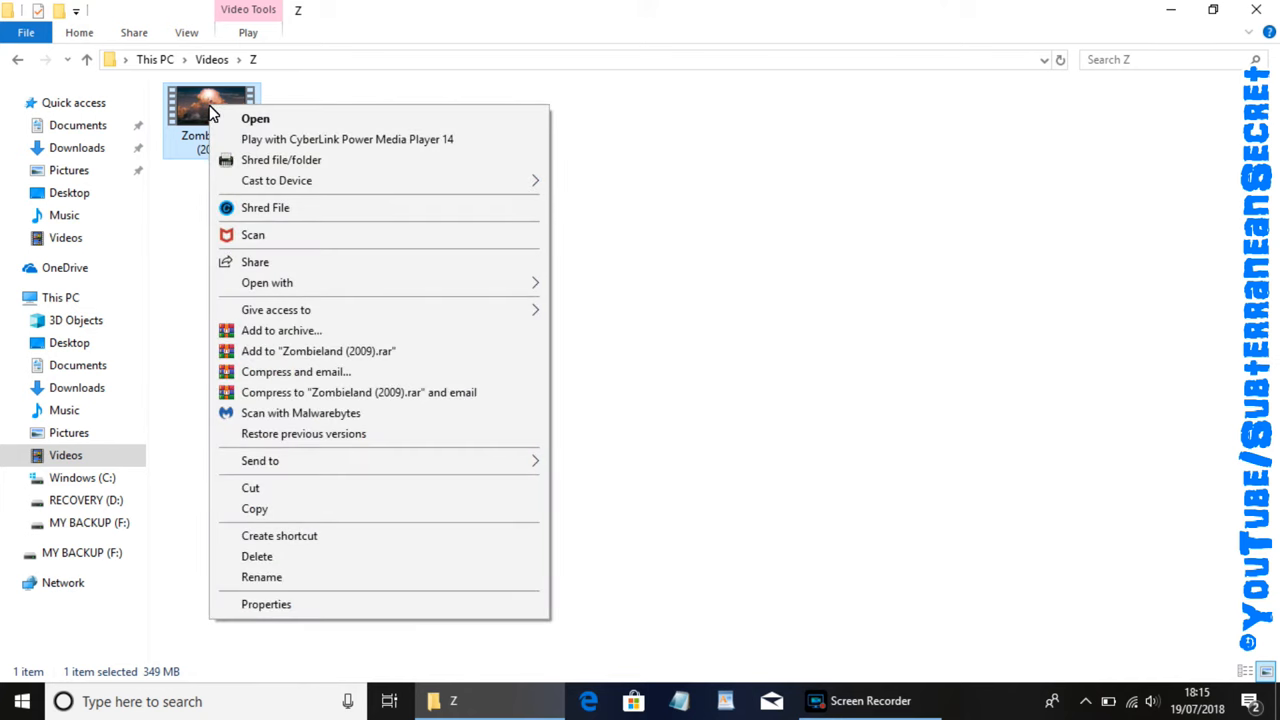
mouse_move(288, 468)
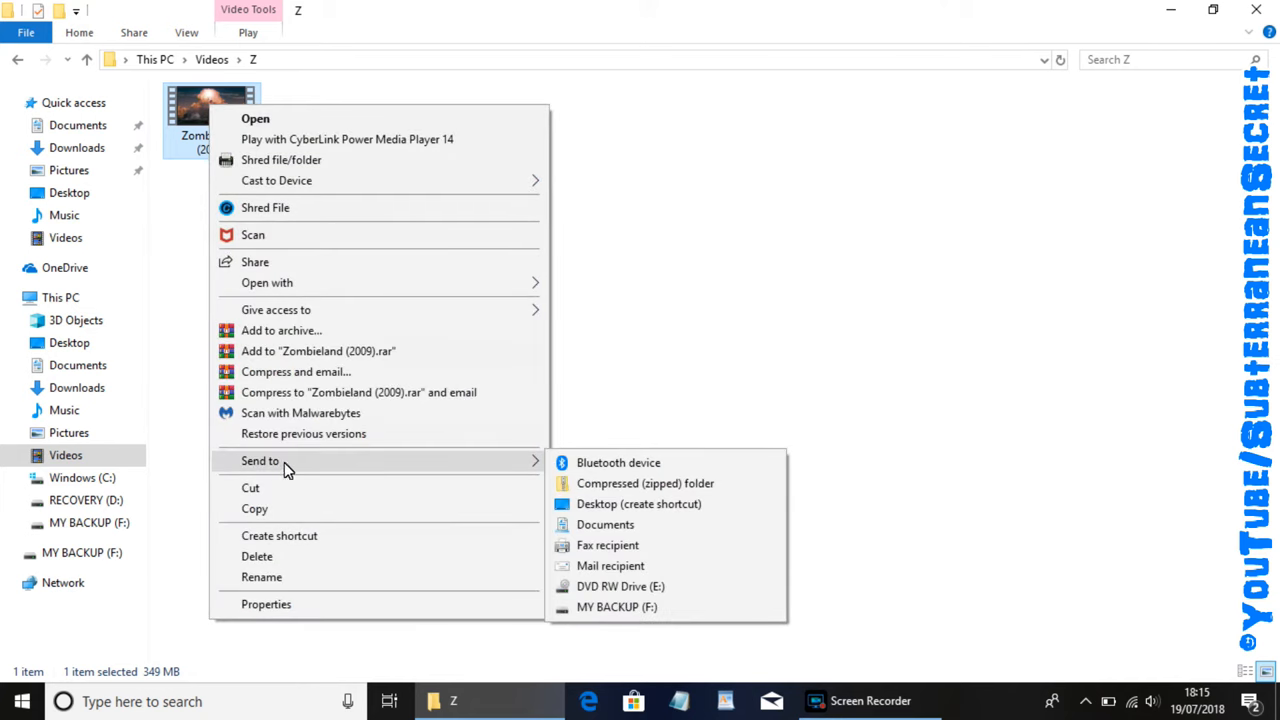
mouse_move(608, 618)
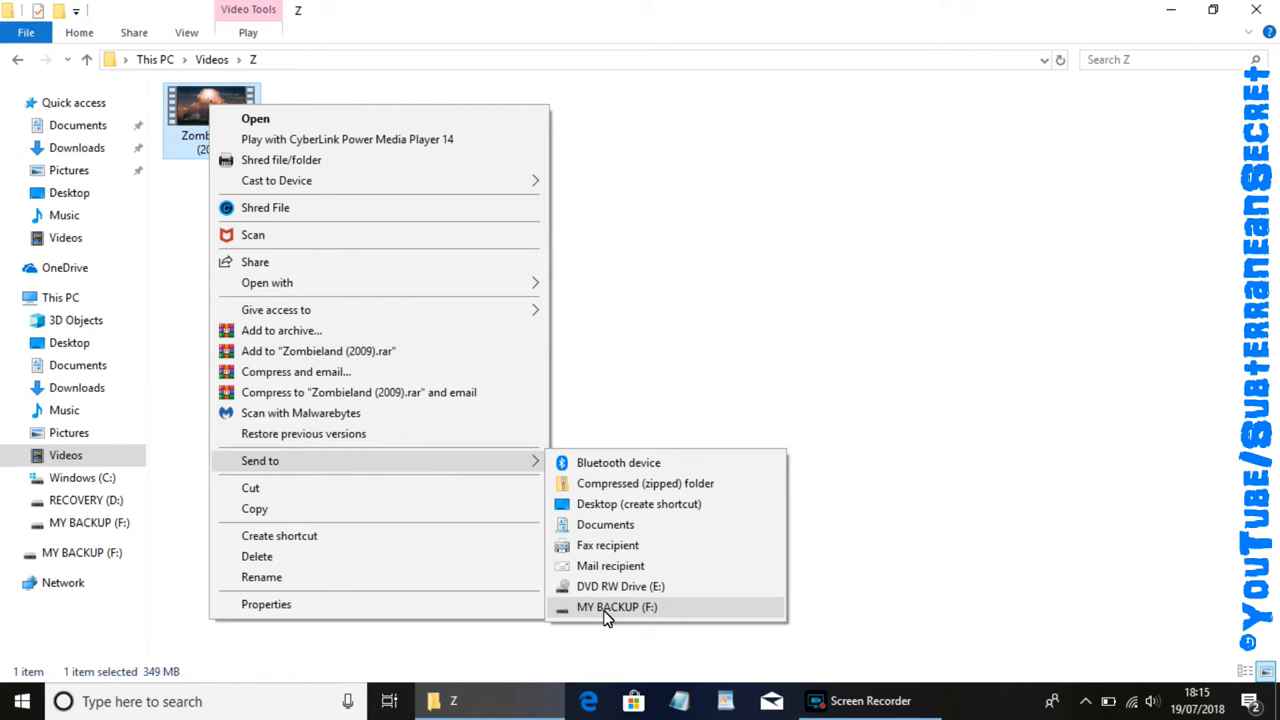
click(618, 608)
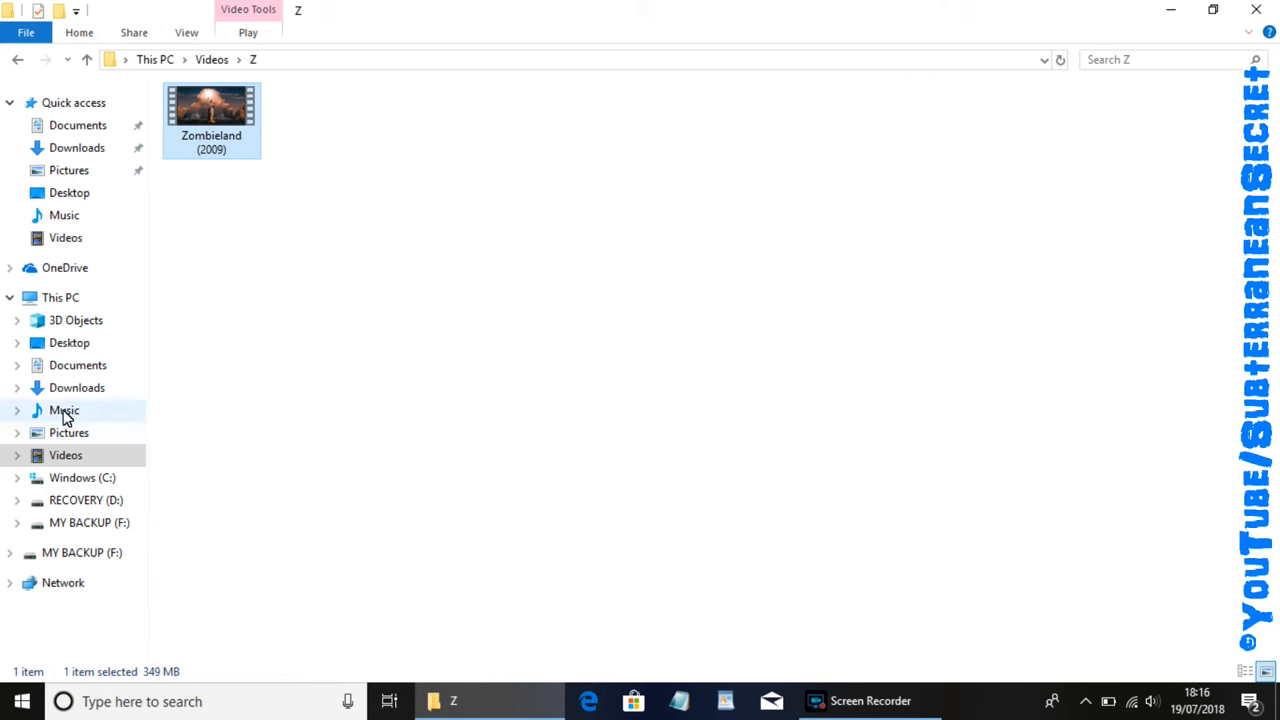
Select the Foo Fighters folder in Music and dismiss its context menu
click(64, 410)
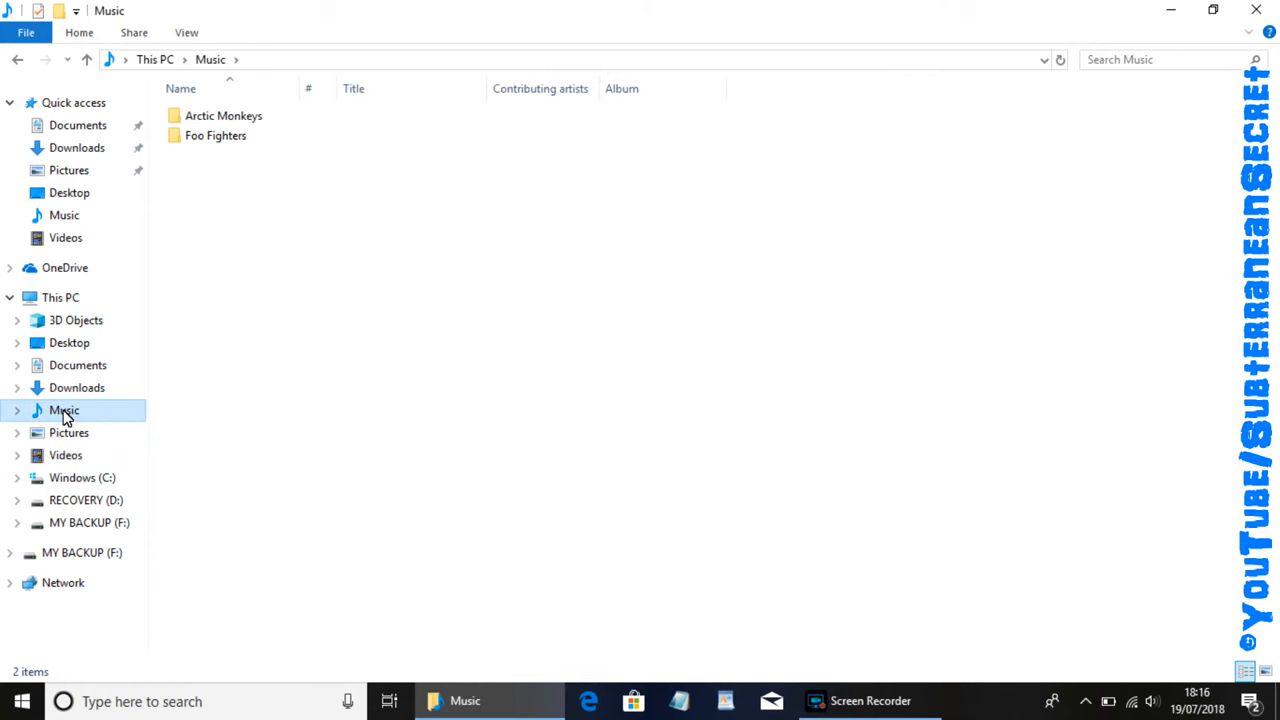
click(216, 136)
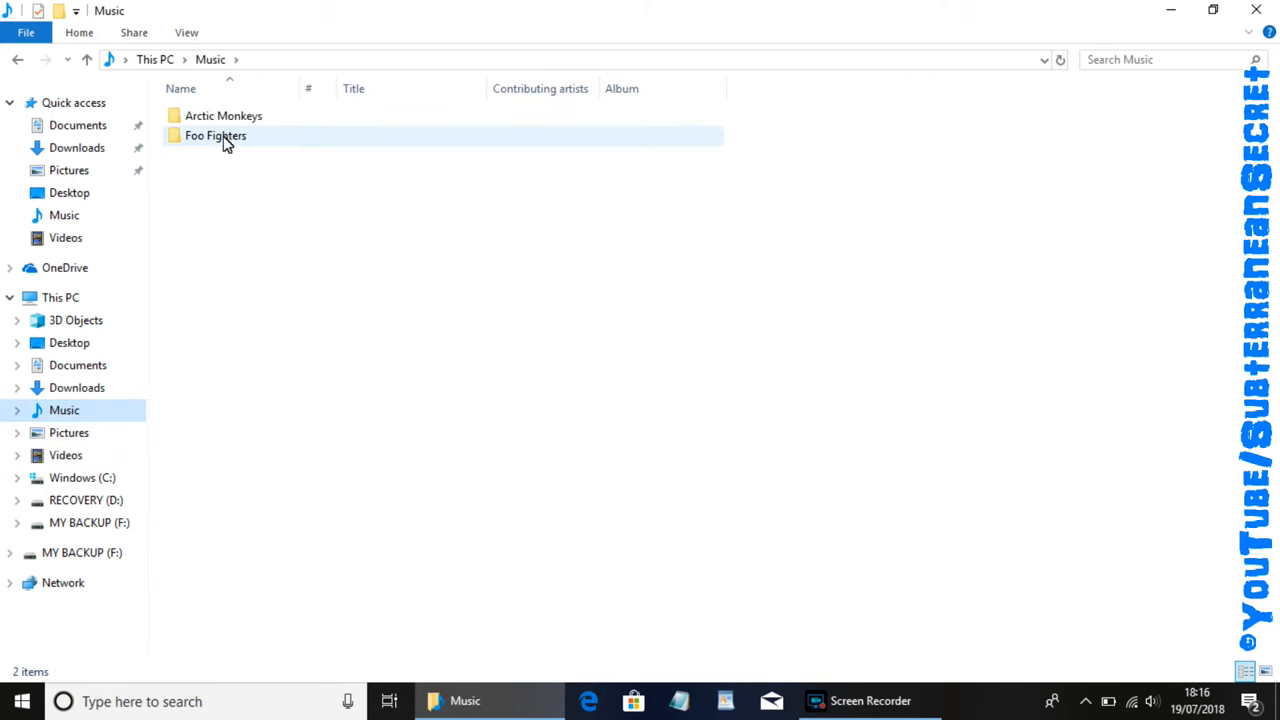
mouse_move(222, 142)
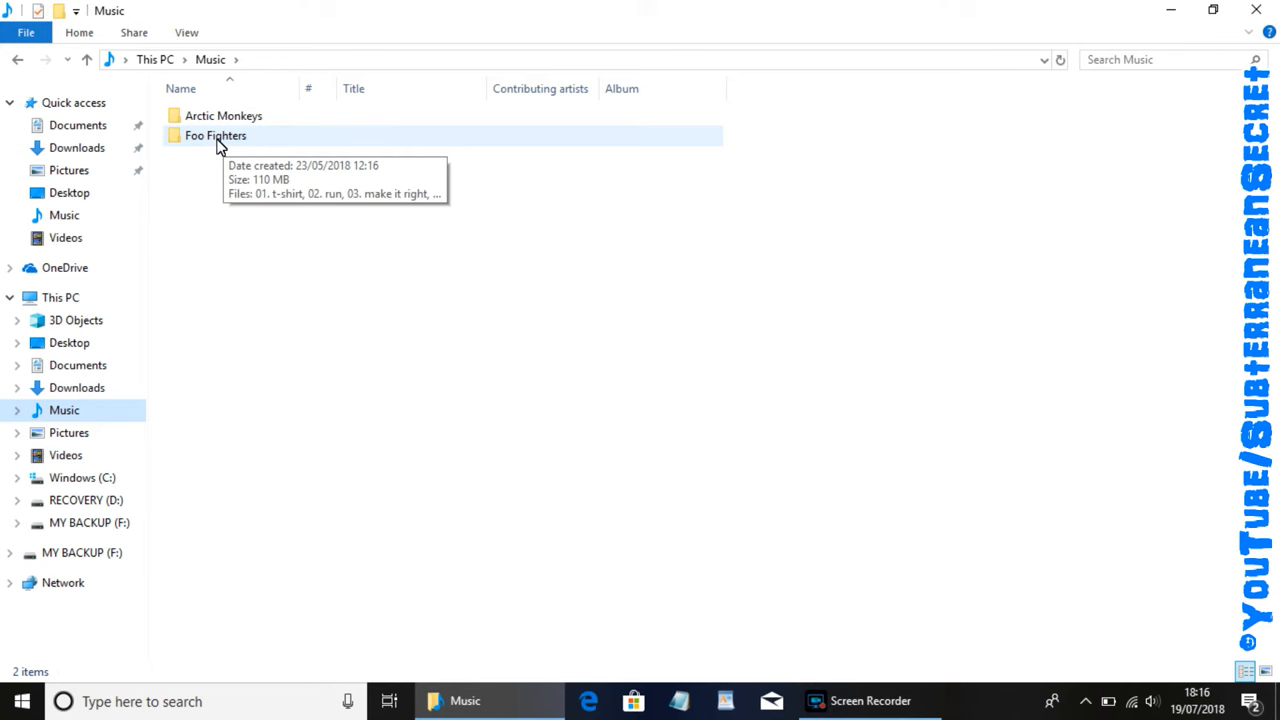
right_click(216, 136)
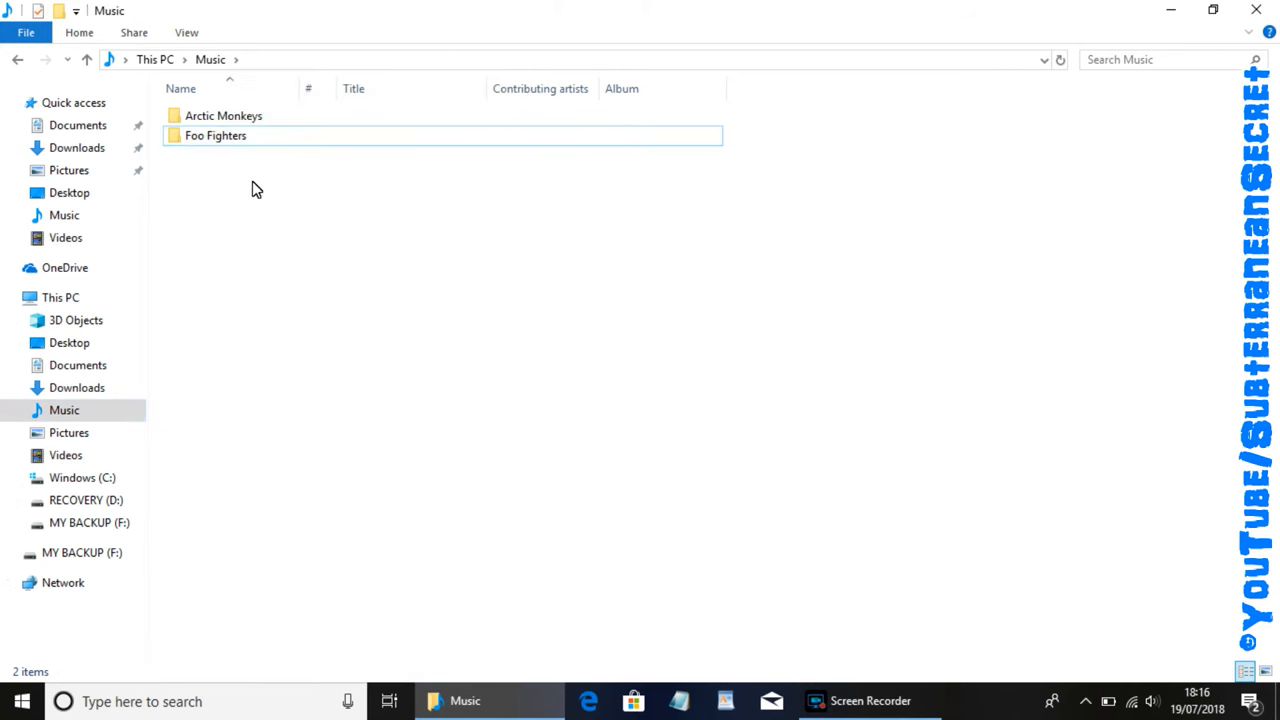
click(216, 140)
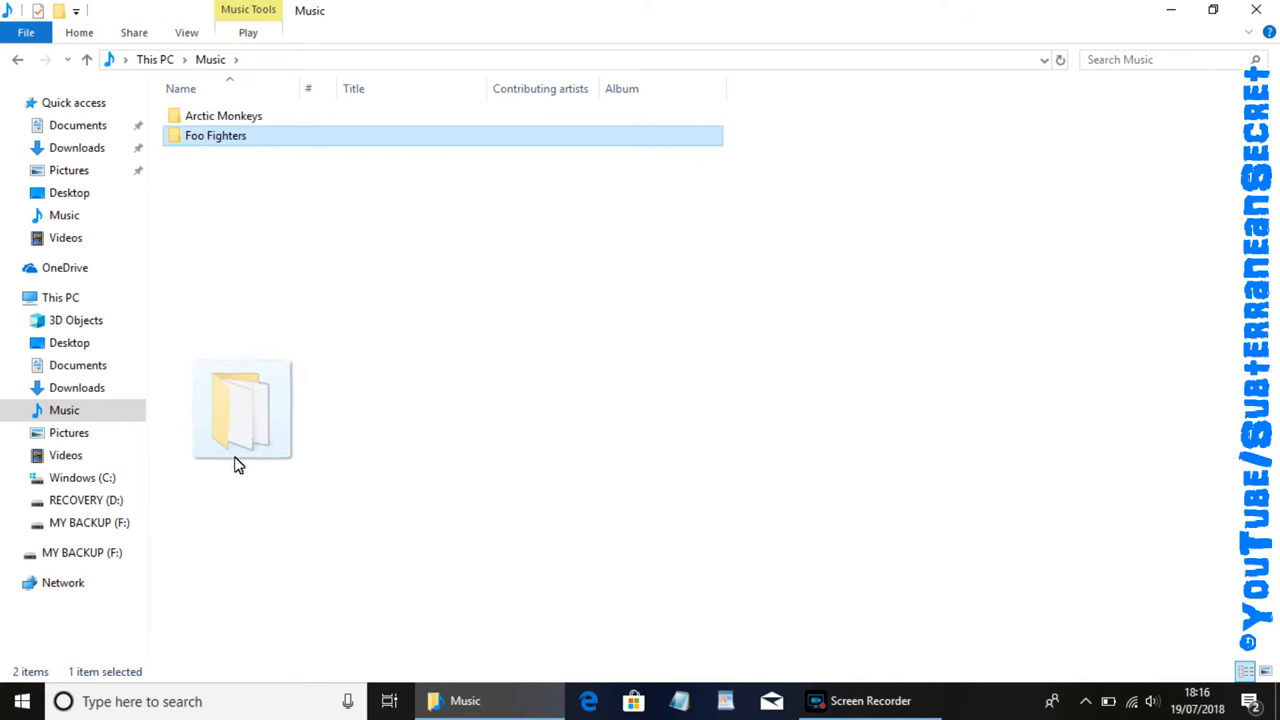
Drag the Foo Fighters folder onto MY BACKUP (F:), then go to Pictures
drag(240, 410, 80, 522)
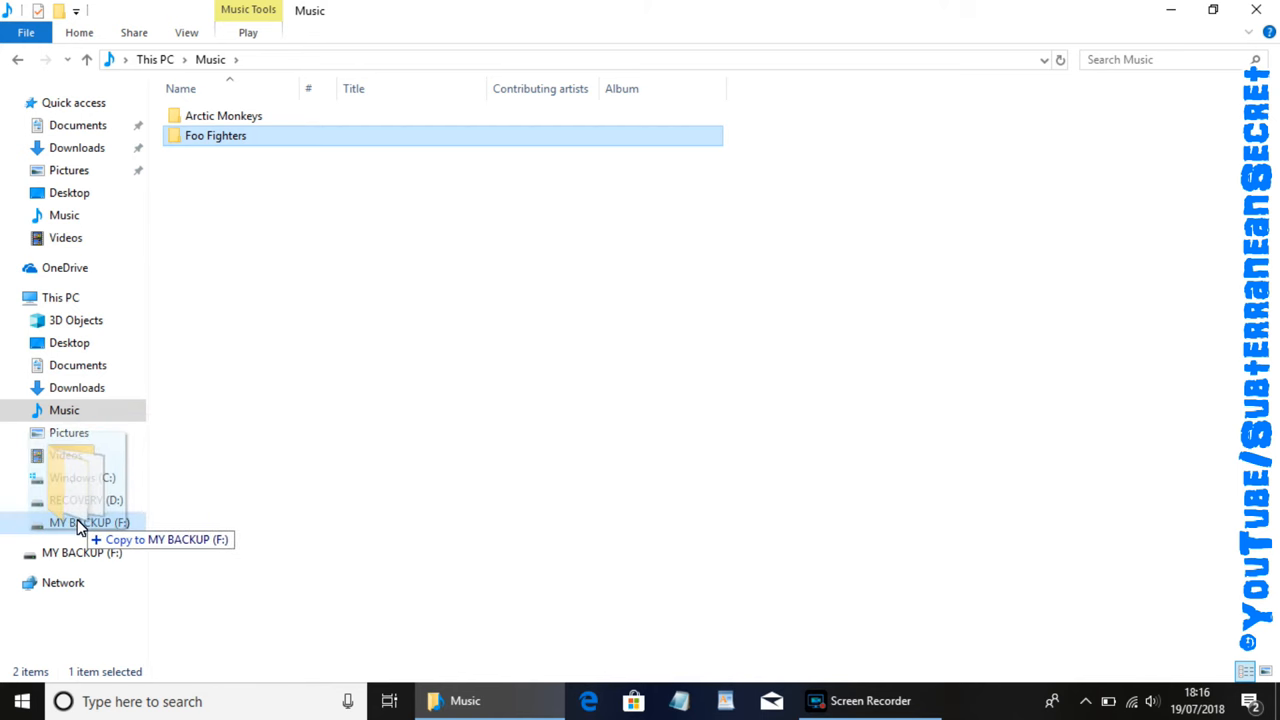
drag(216, 136, 88, 522)
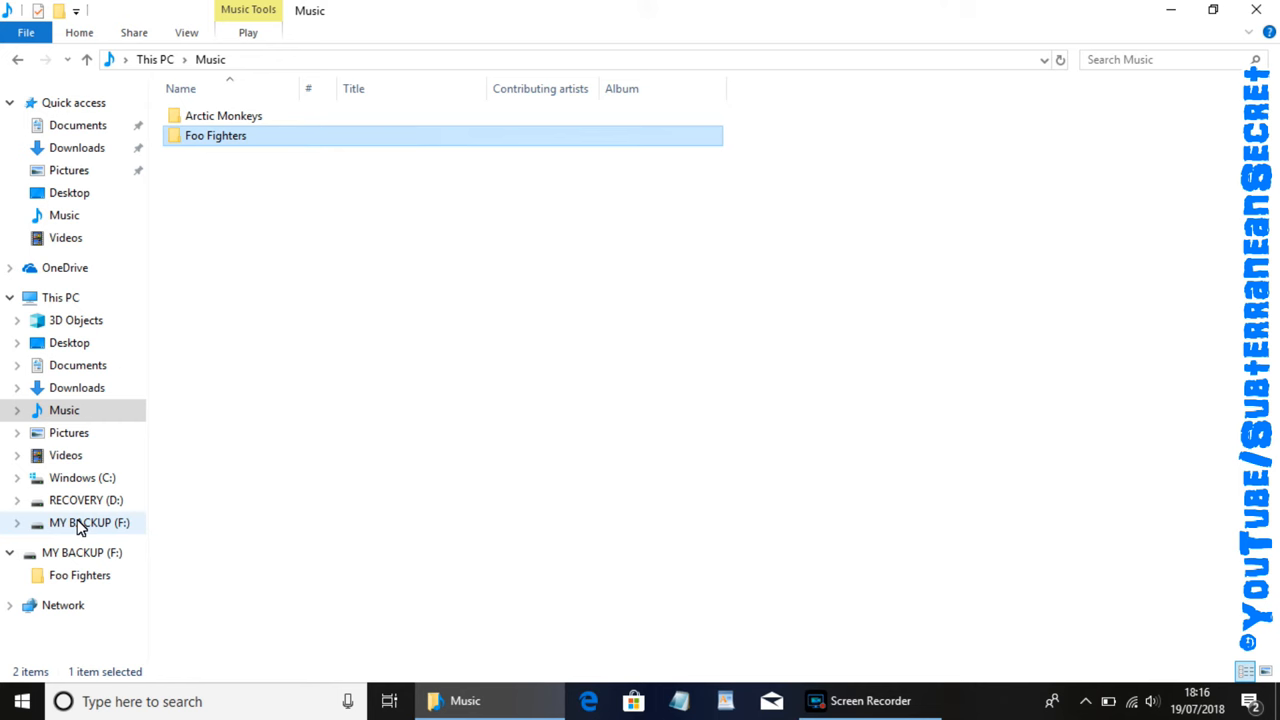
click(68, 432)
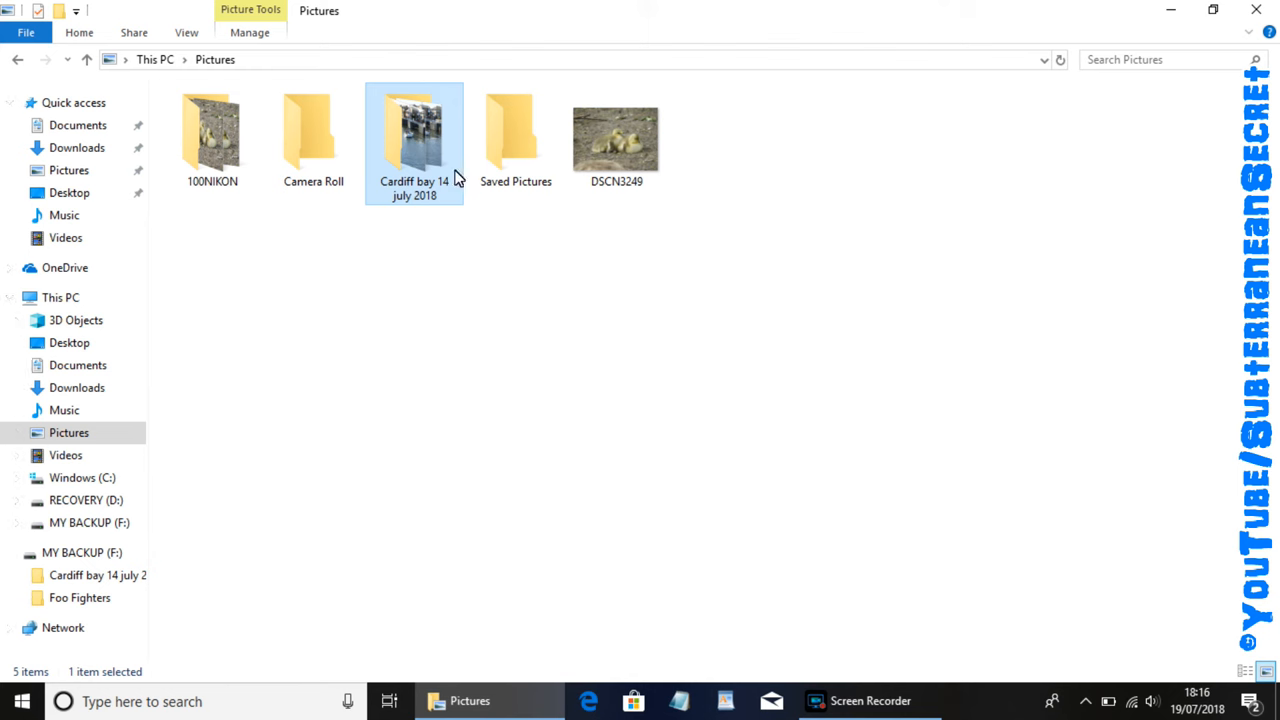
Send the DSCN3249 picture to MY BACKUP (F:) and view the drive's four items
right_click(614, 136)
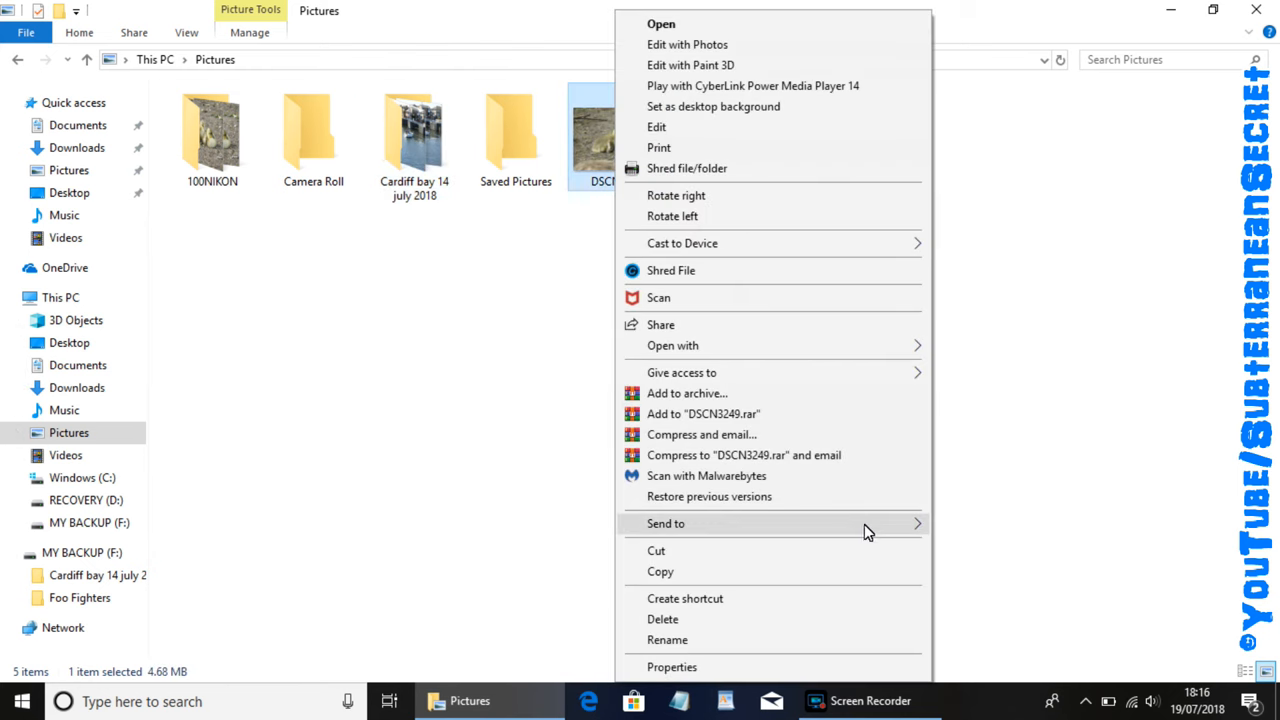
click(666, 524)
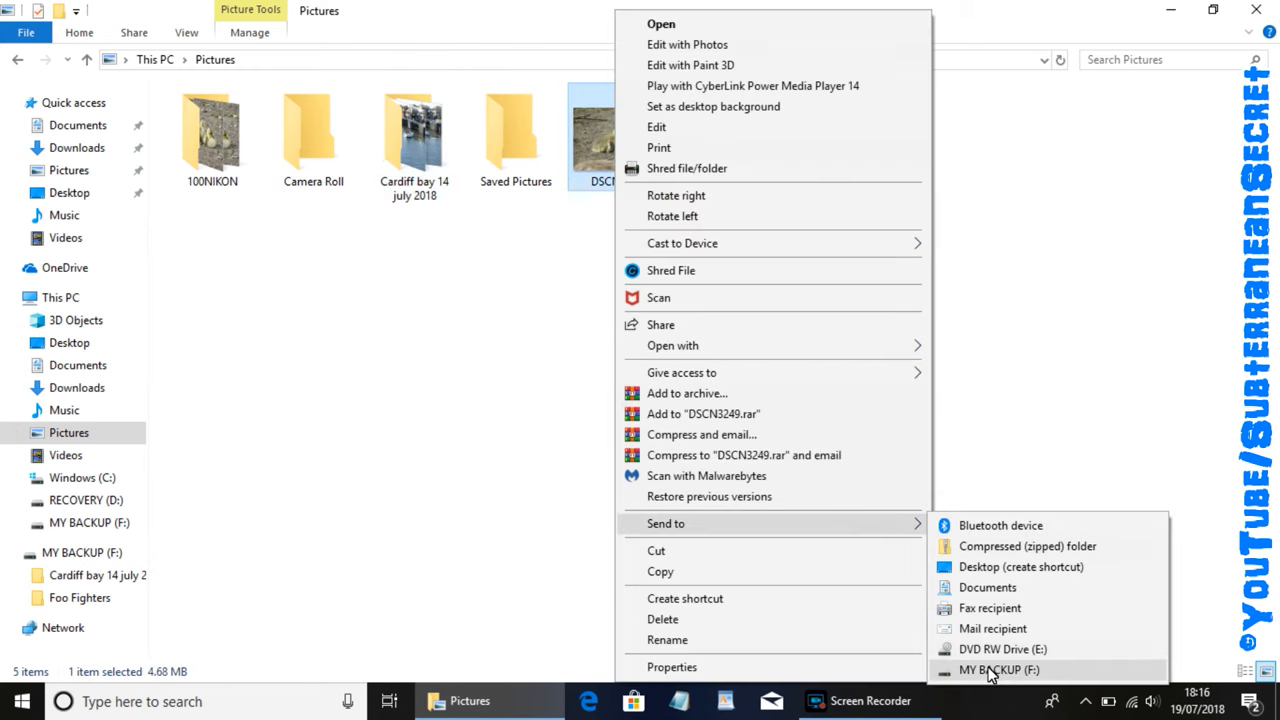
click(998, 670)
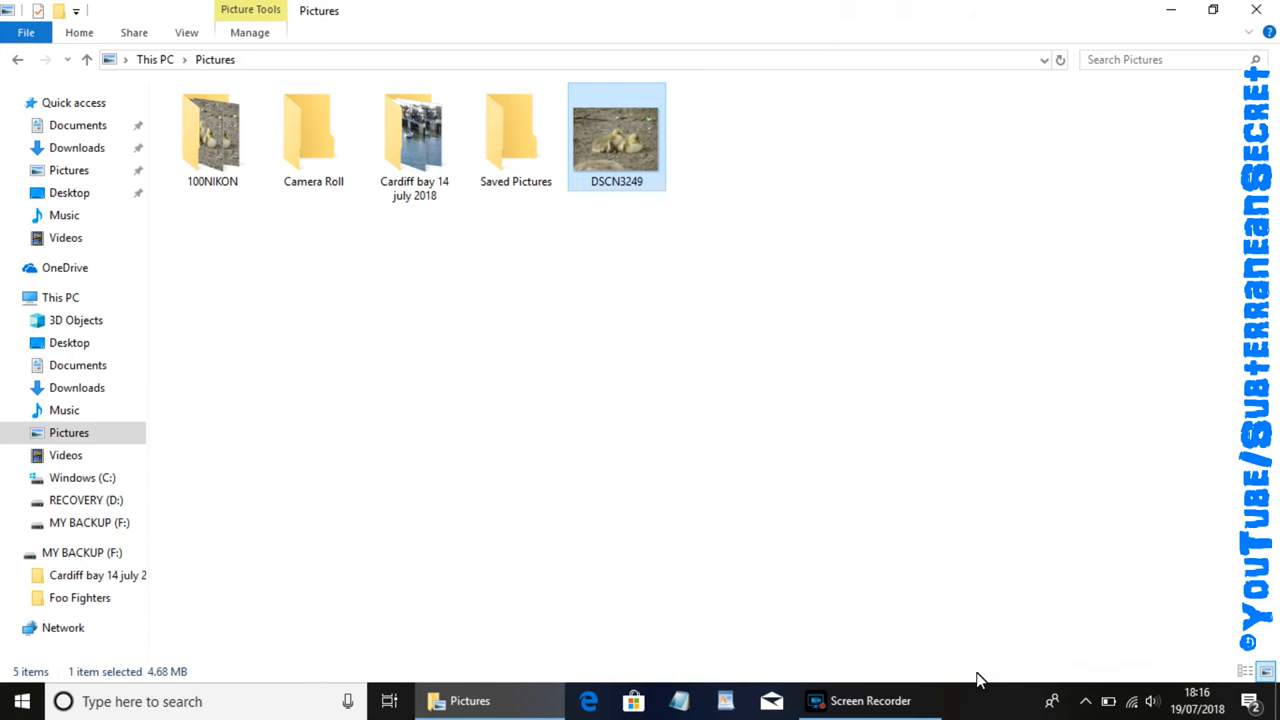
mouse_move(652, 552)
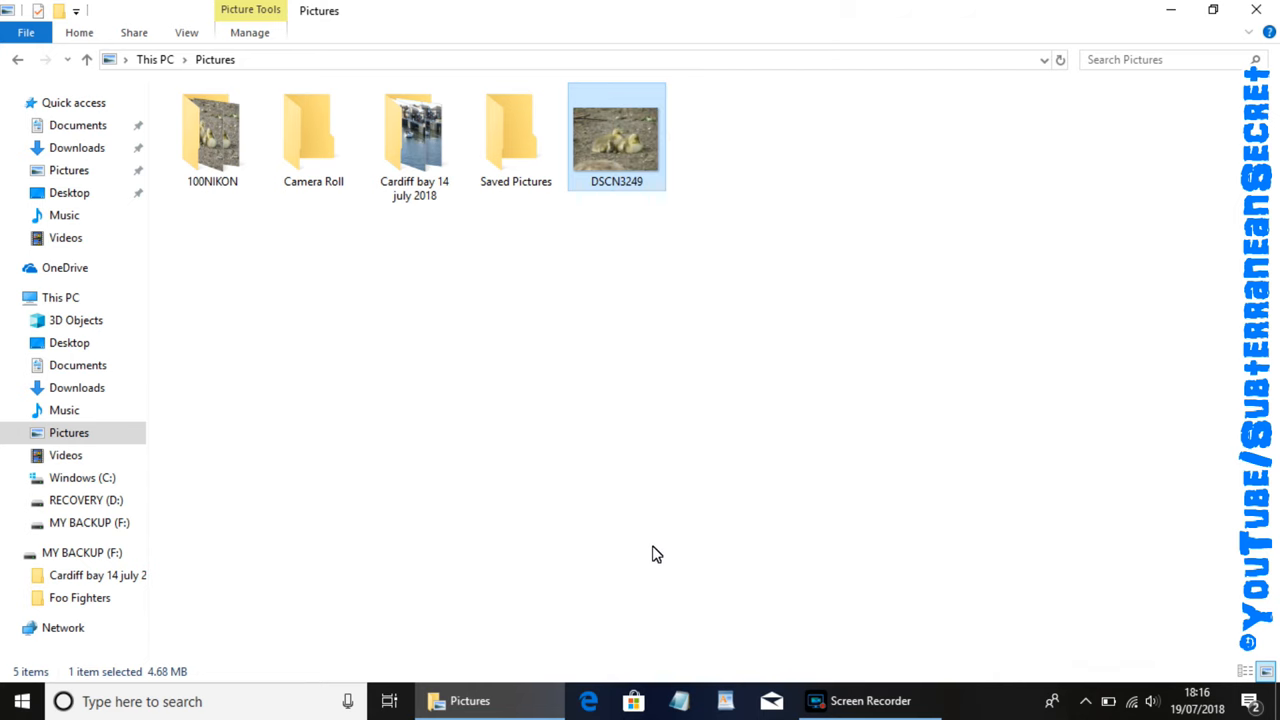
mouse_move(500, 288)
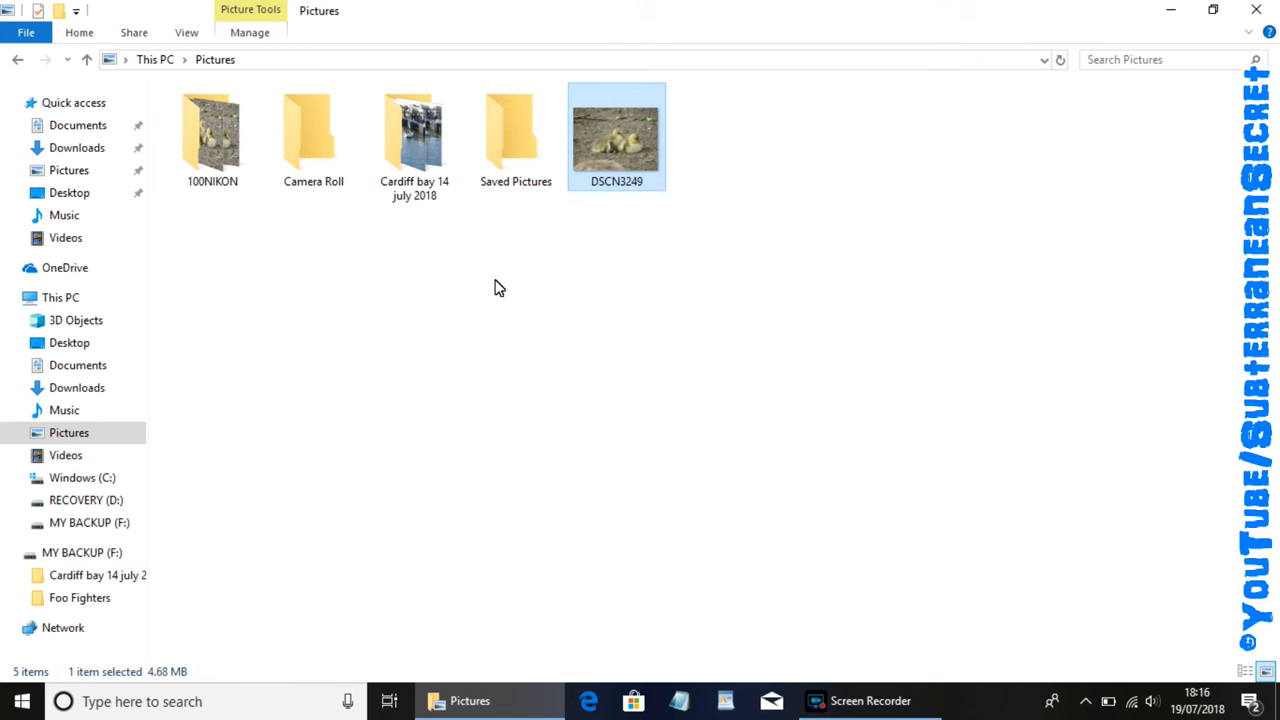
mouse_move(312, 312)
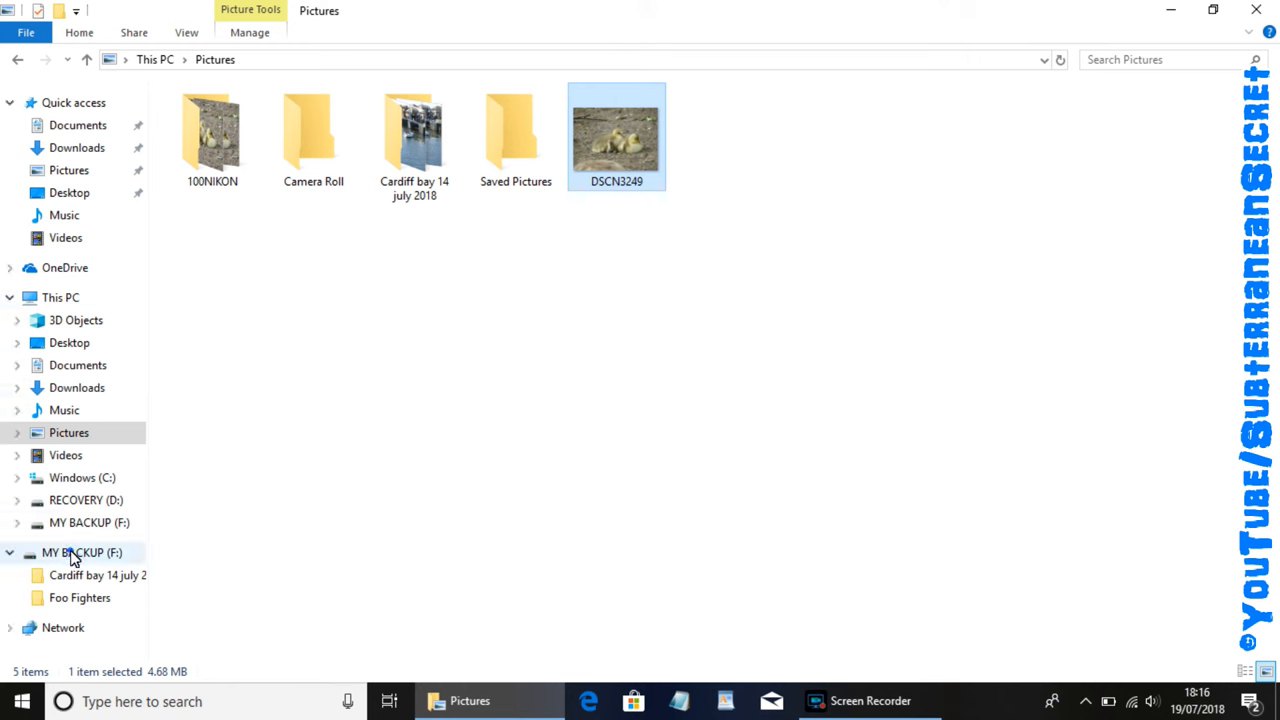
click(72, 552)
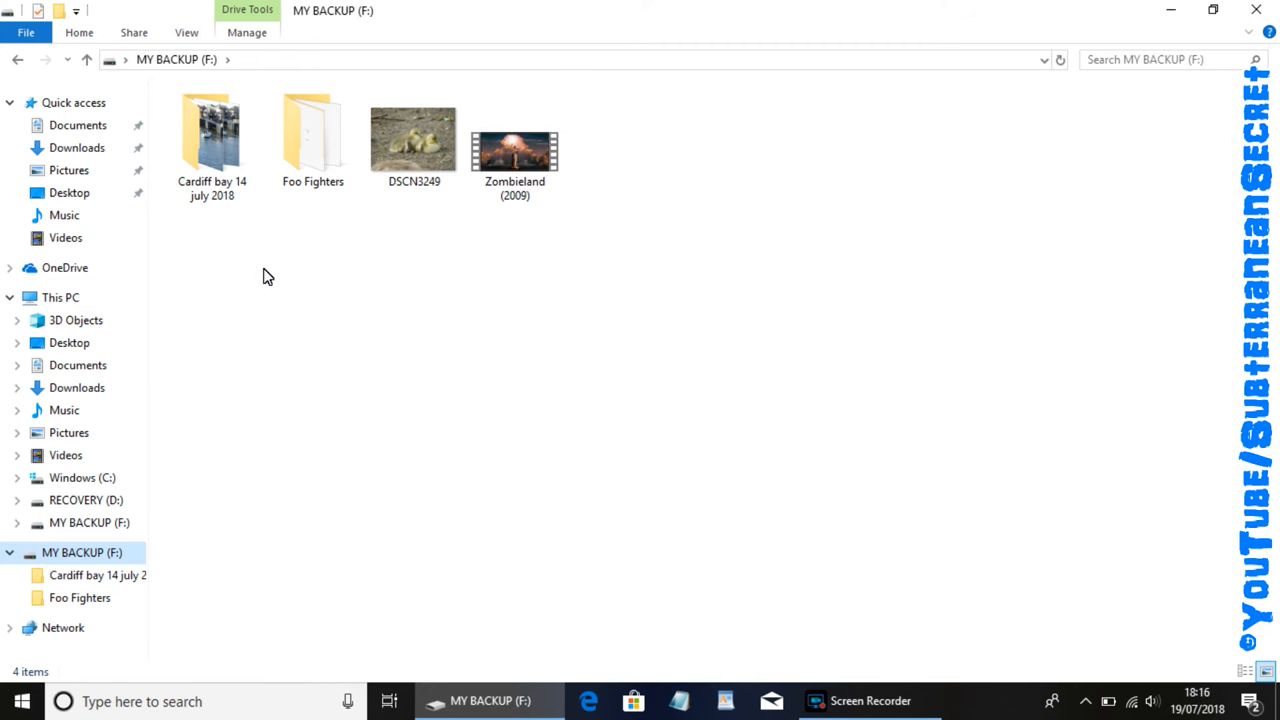
mouse_move(340, 232)
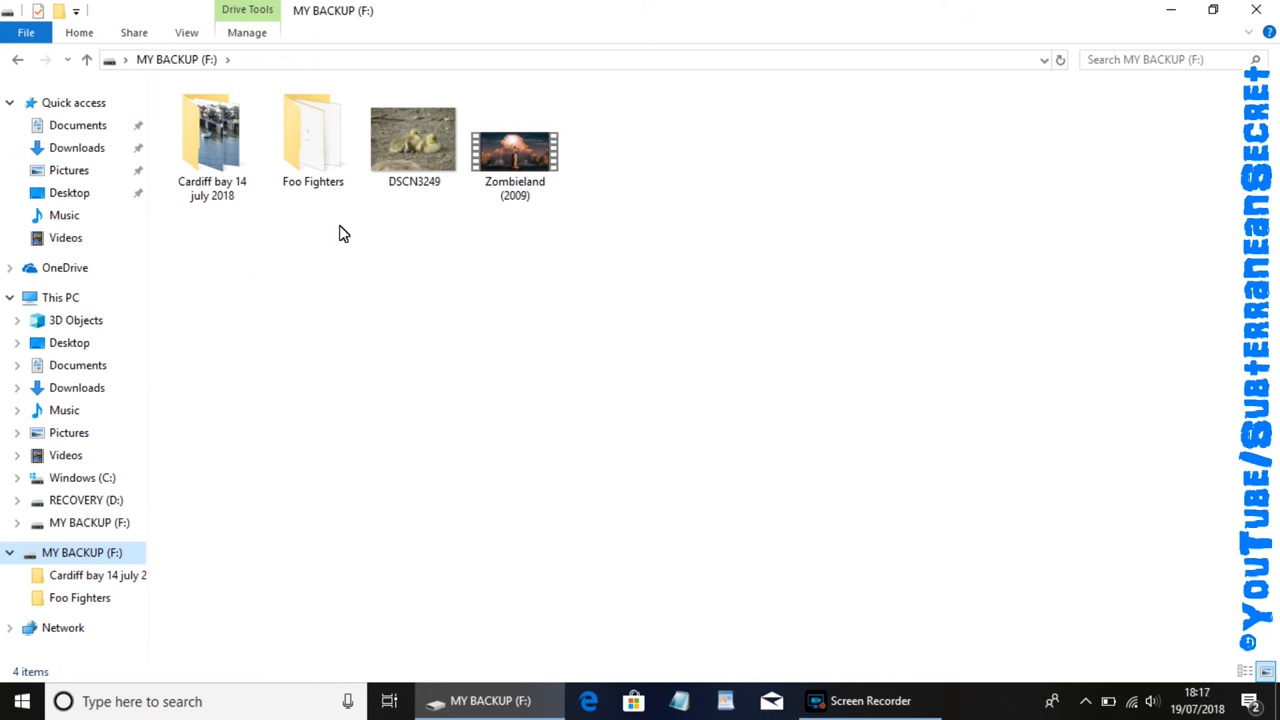